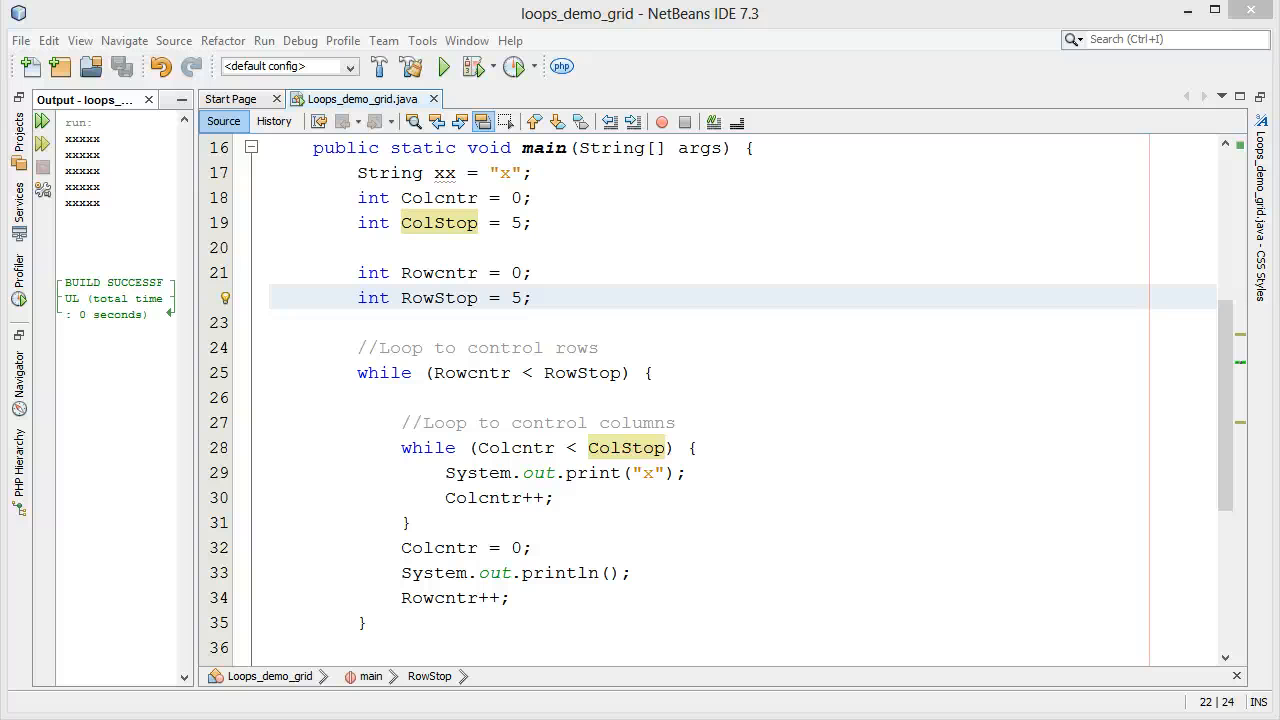
mouse_move(222, 262)
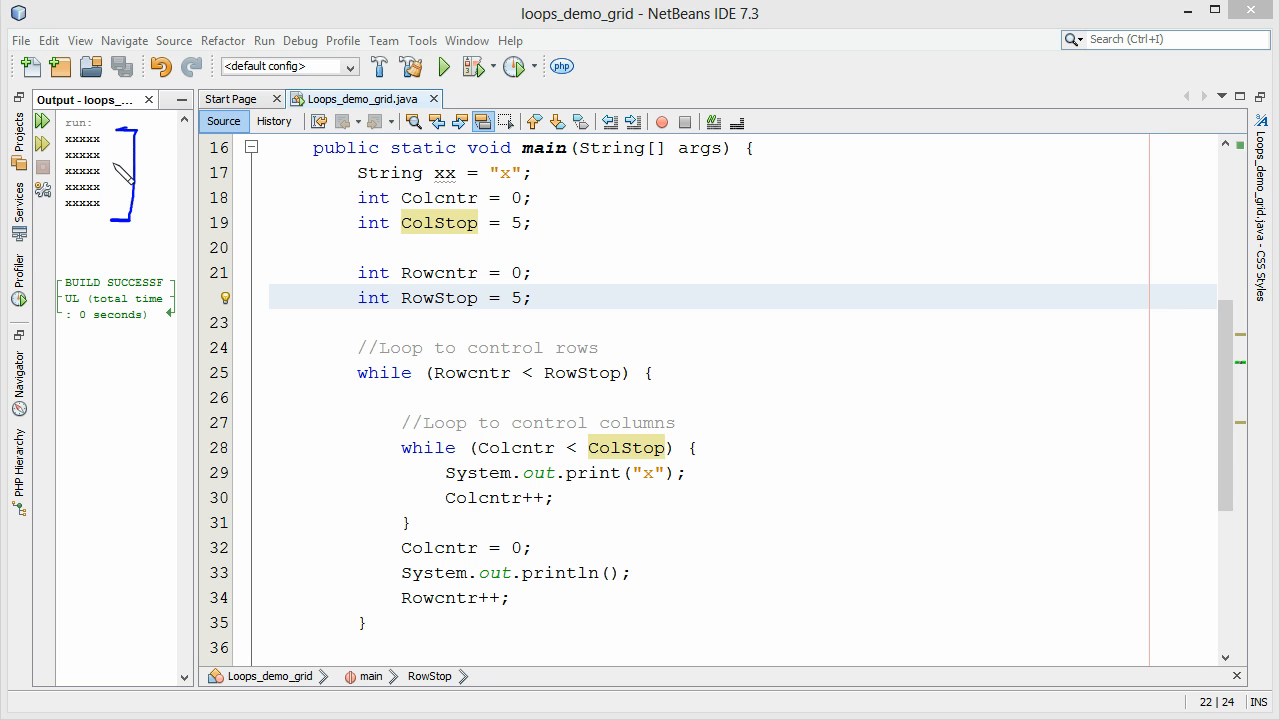
mouse_move(150, 164)
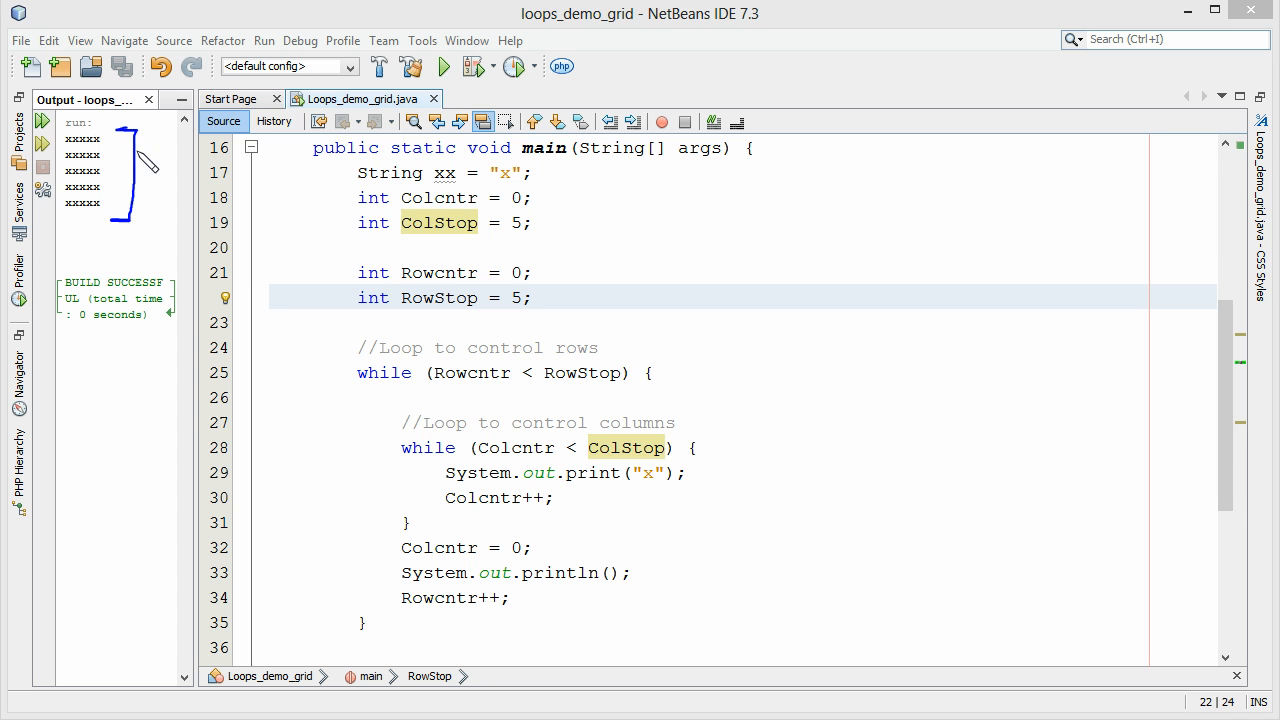
mouse_move(156, 156)
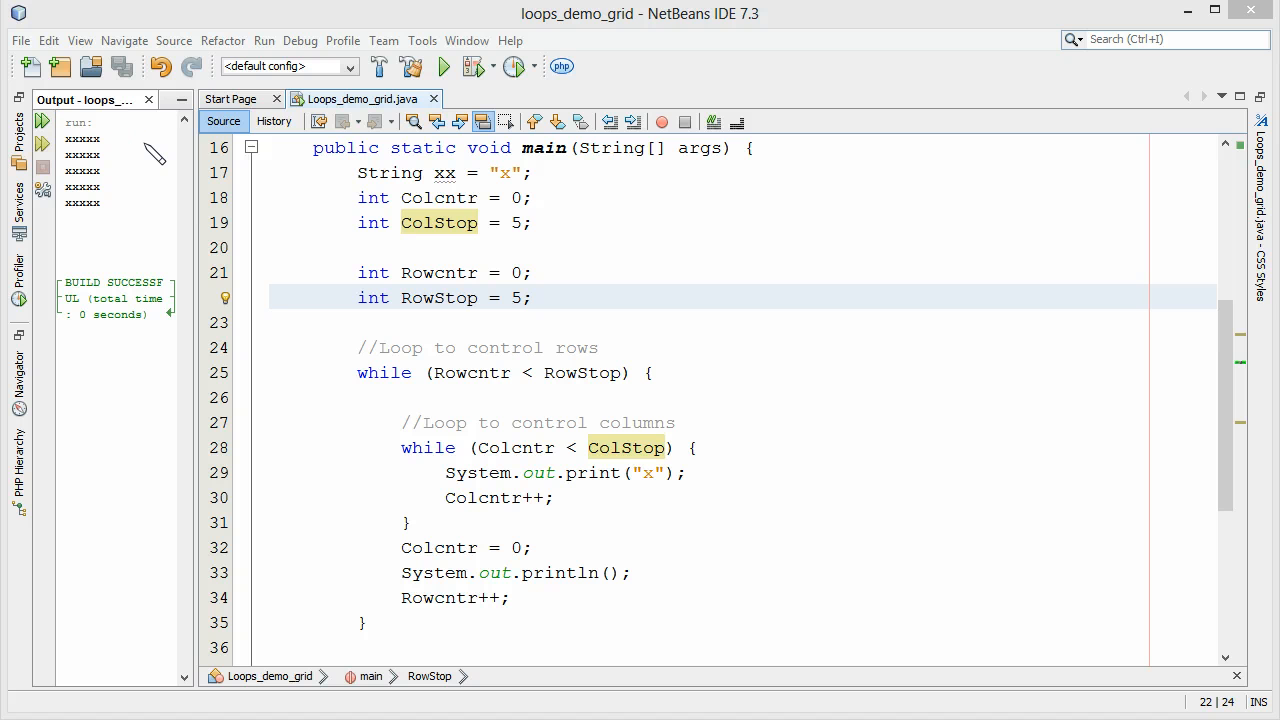
mouse_move(764, 512)
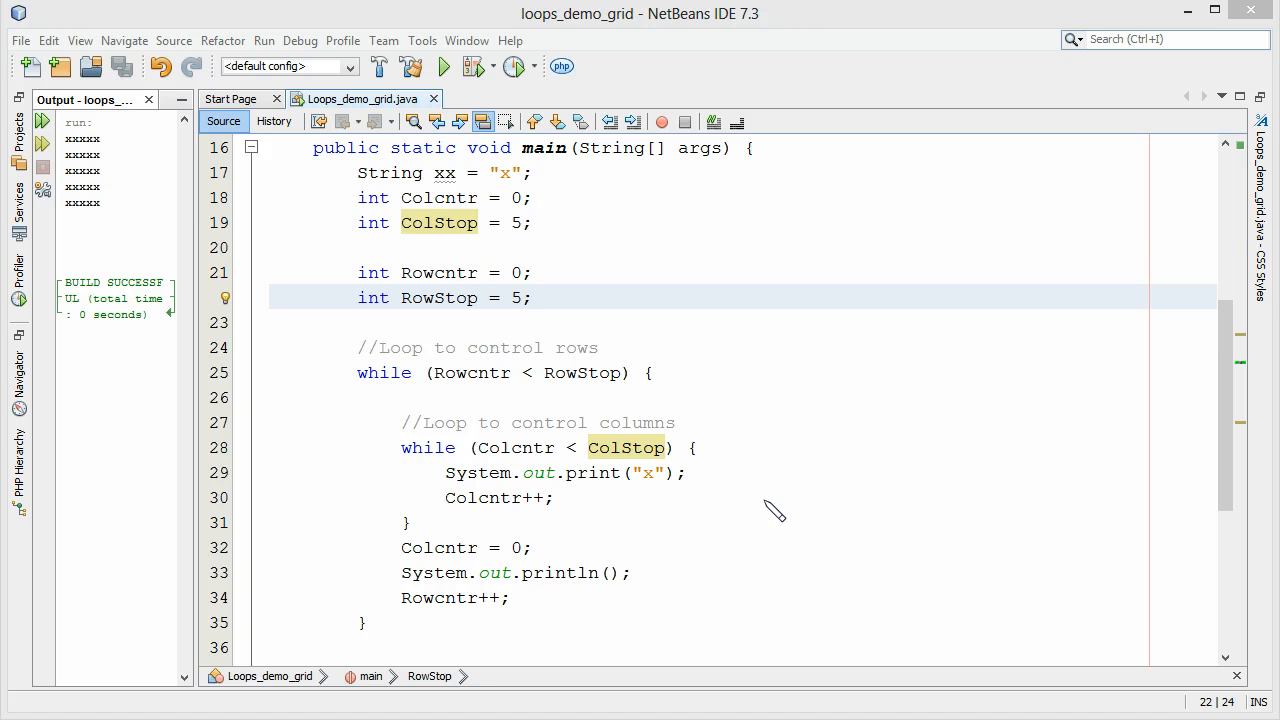
mouse_move(548, 198)
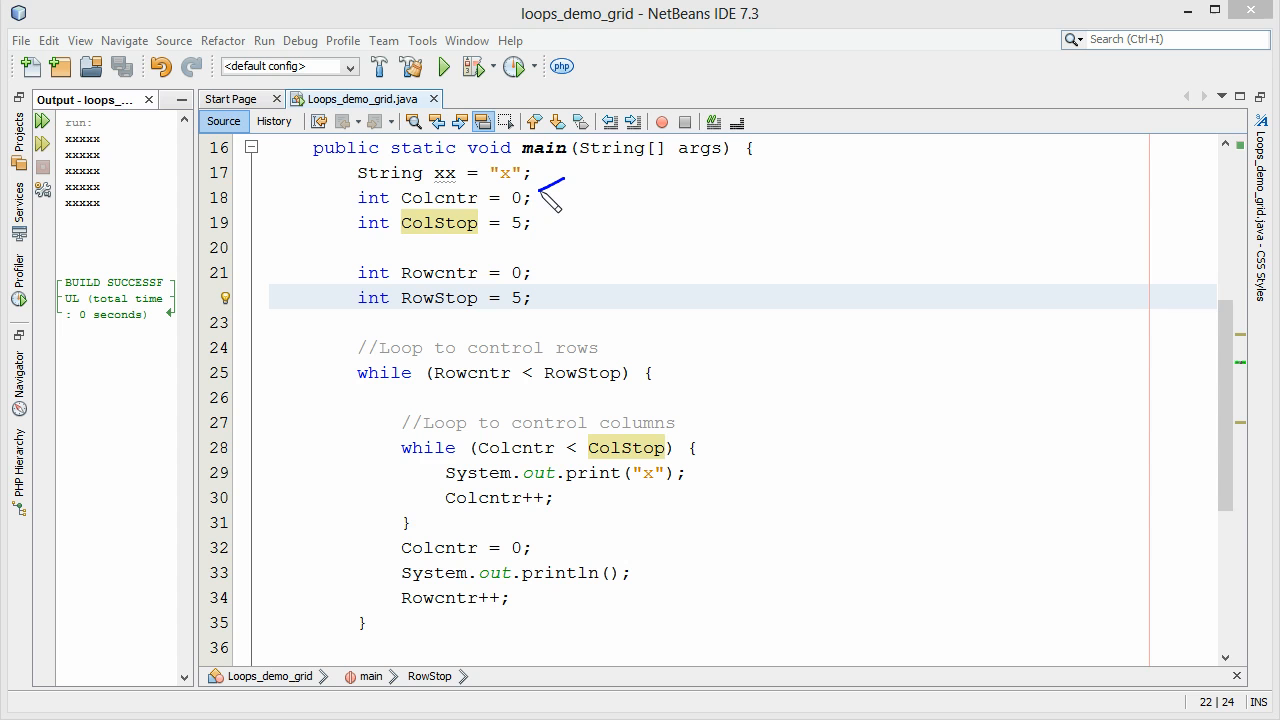
mouse_move(550, 236)
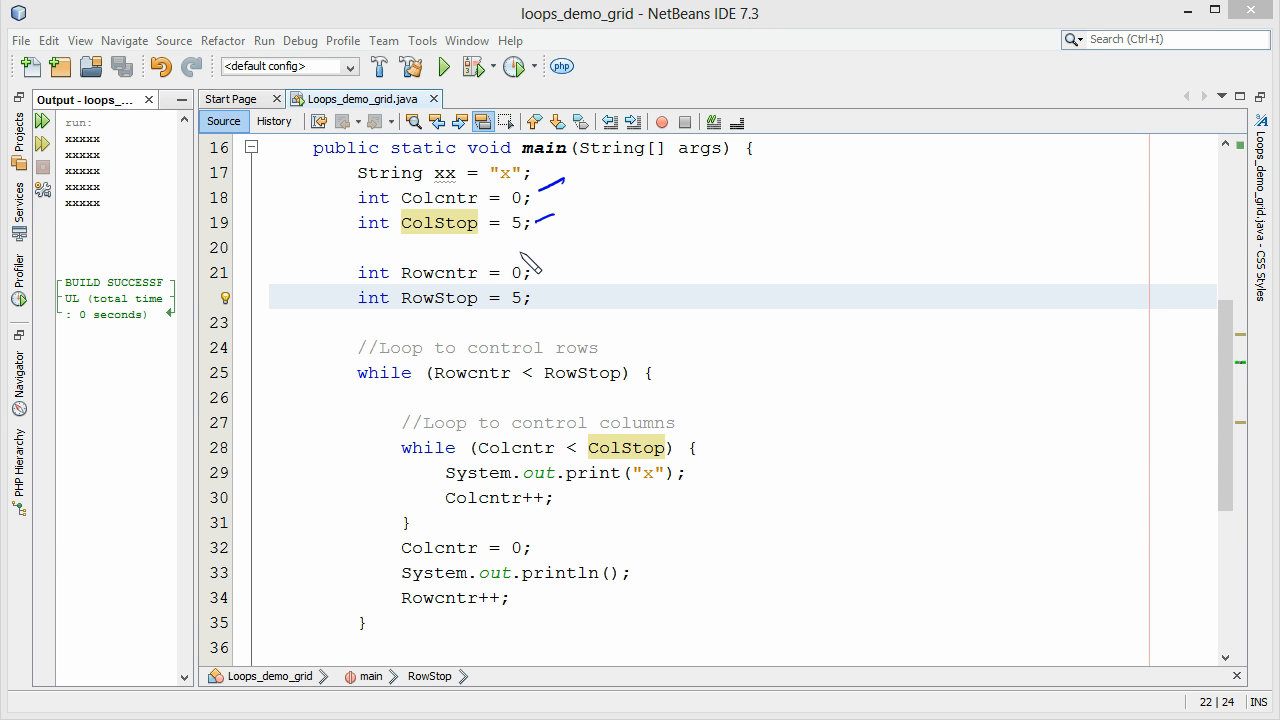
mouse_move(544, 272)
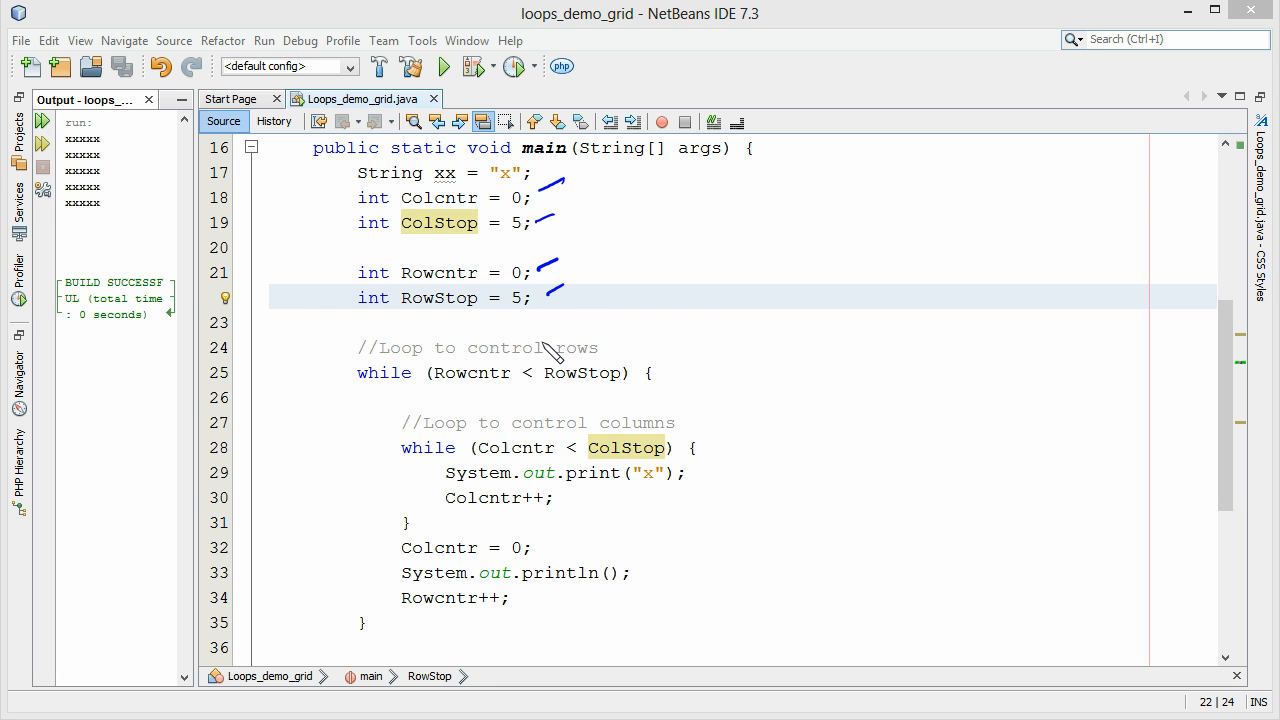
mouse_move(608, 418)
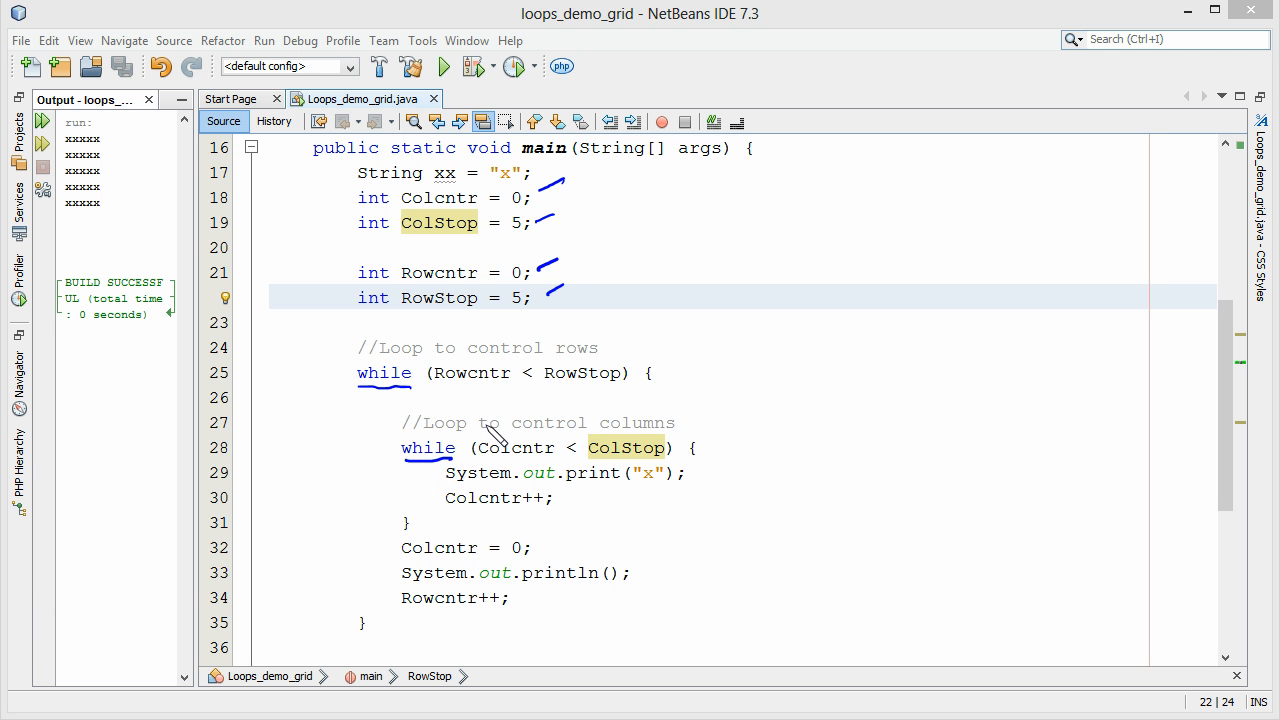
mouse_move(432, 402)
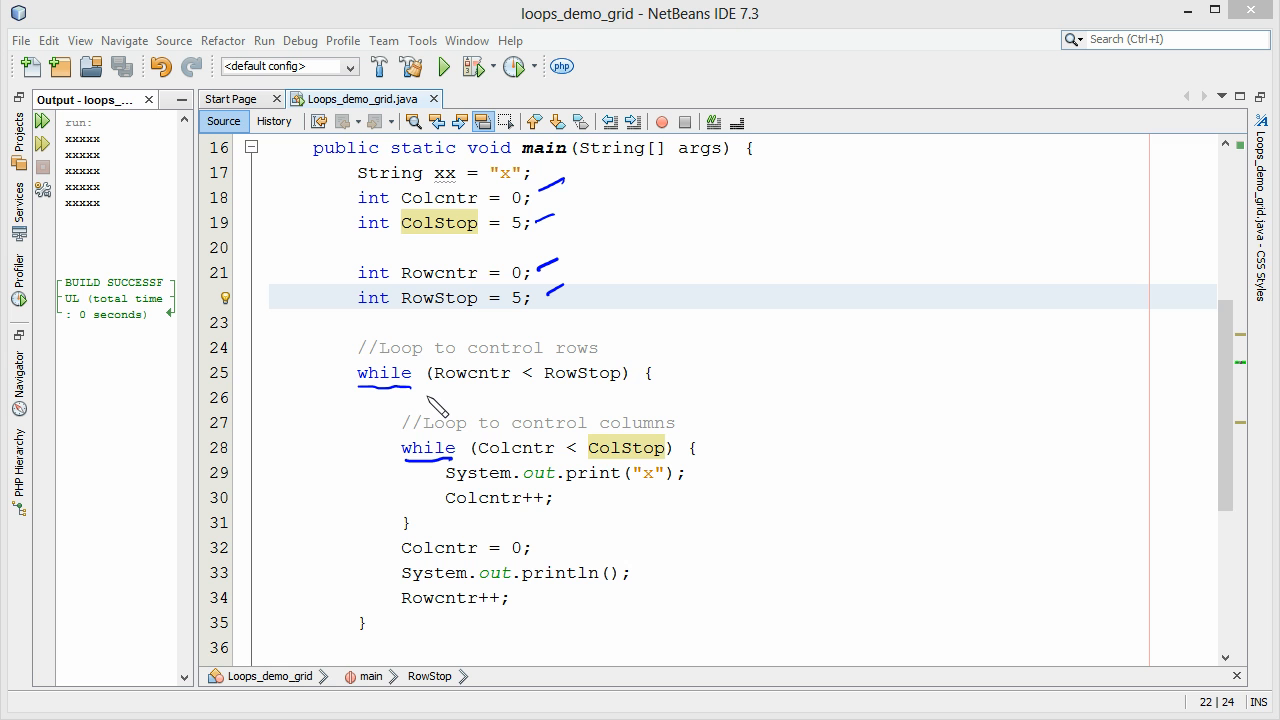
mouse_move(570, 400)
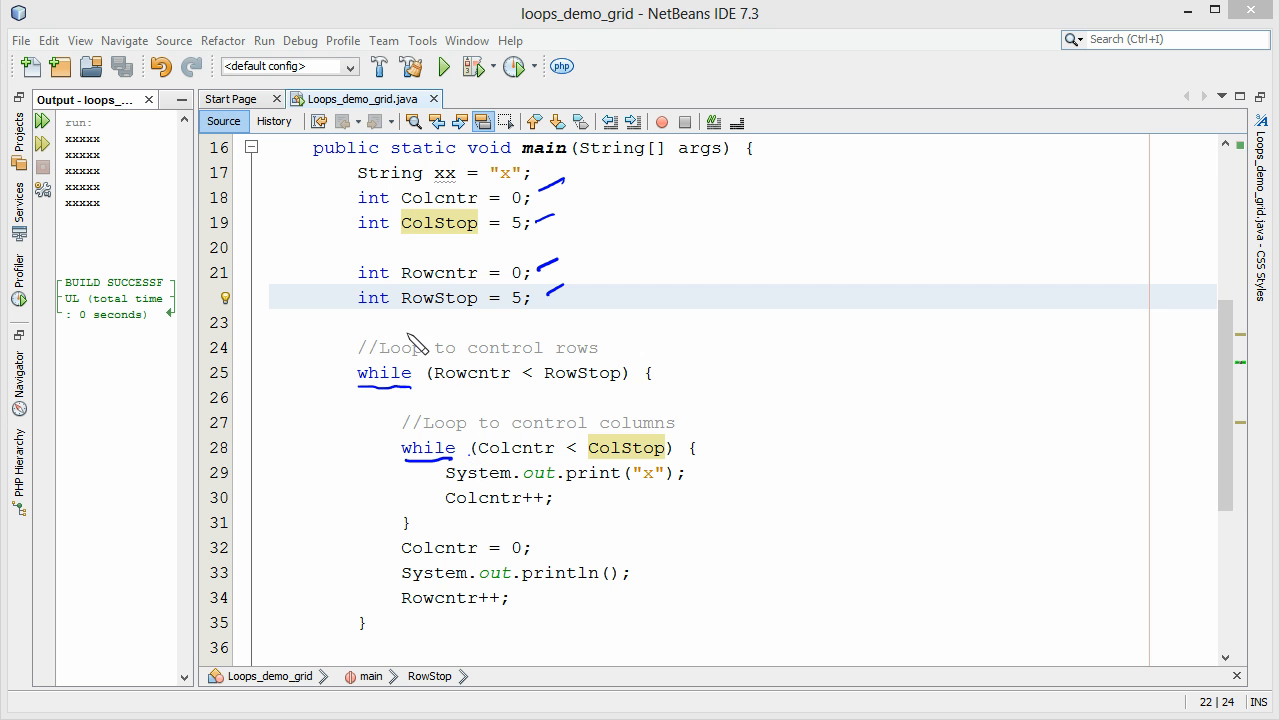
mouse_move(454, 348)
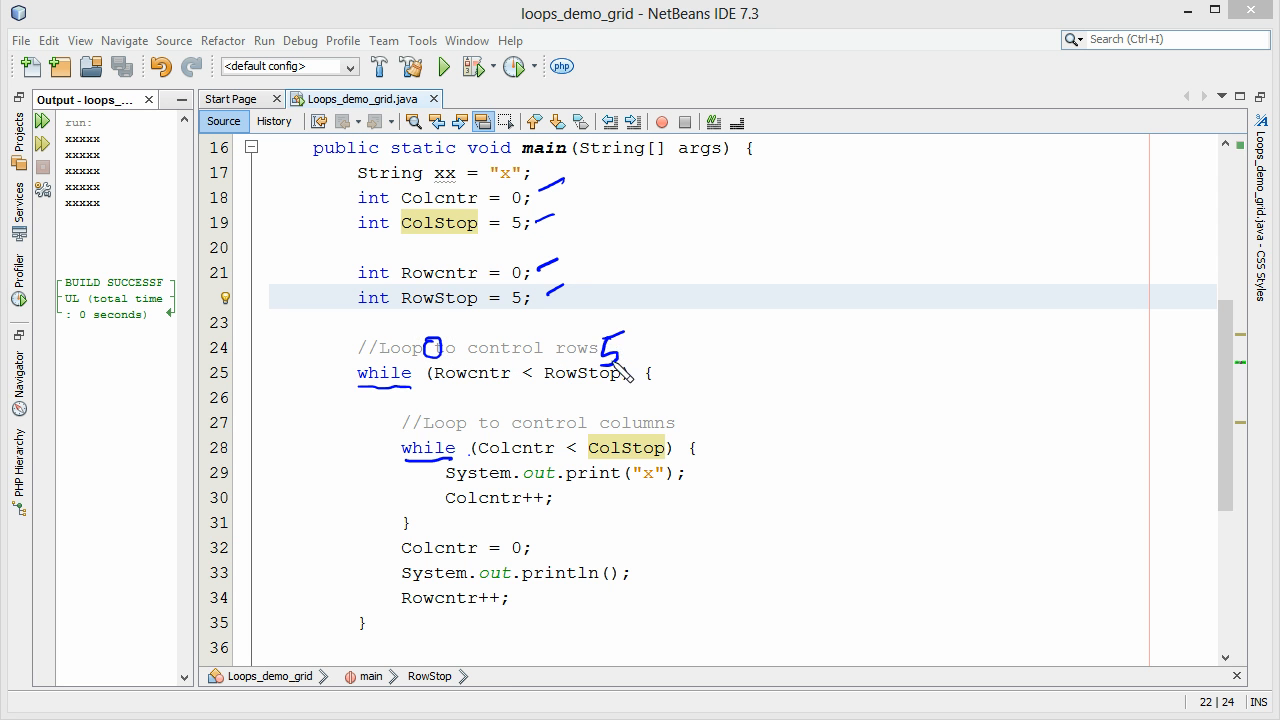
mouse_move(656, 430)
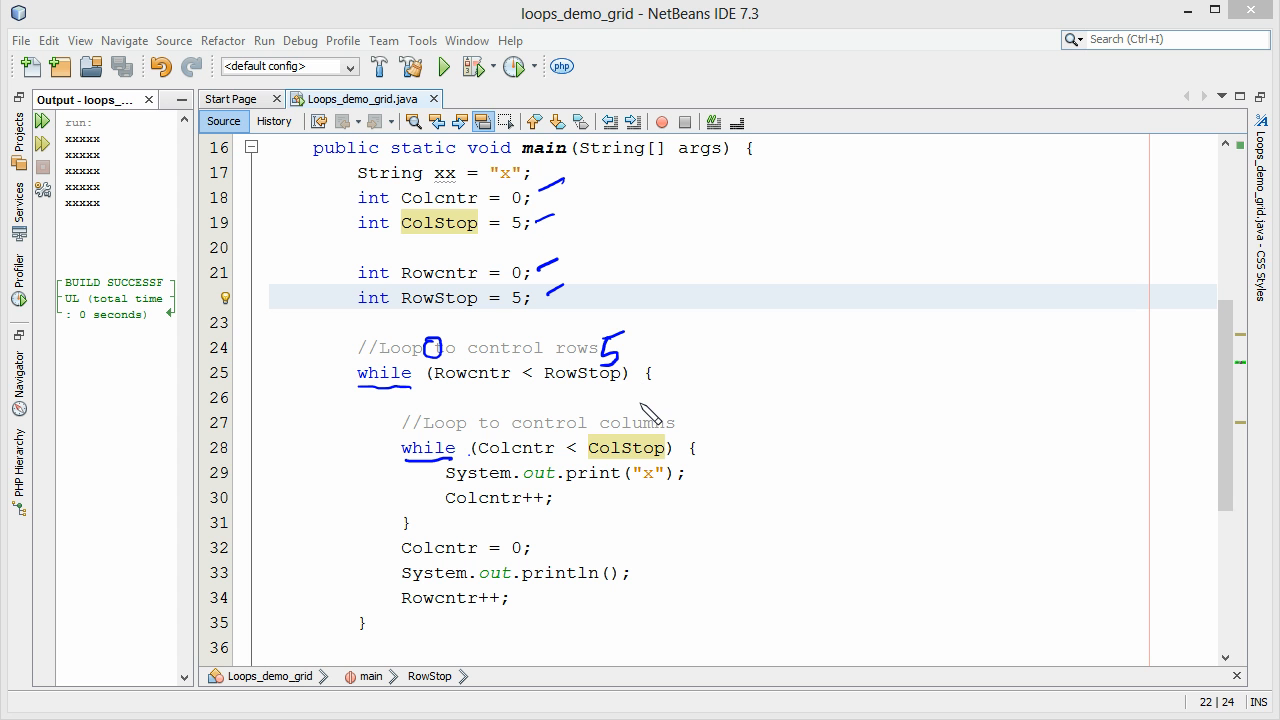
mouse_move(488, 418)
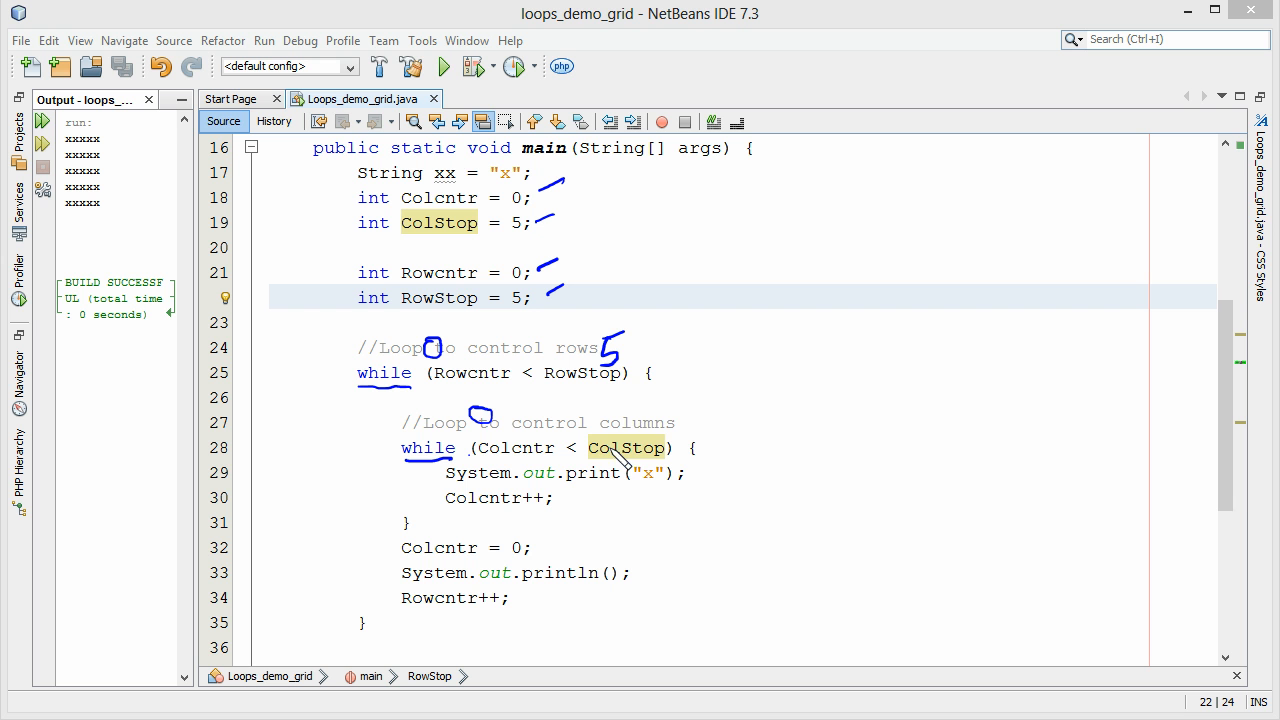
mouse_move(642, 422)
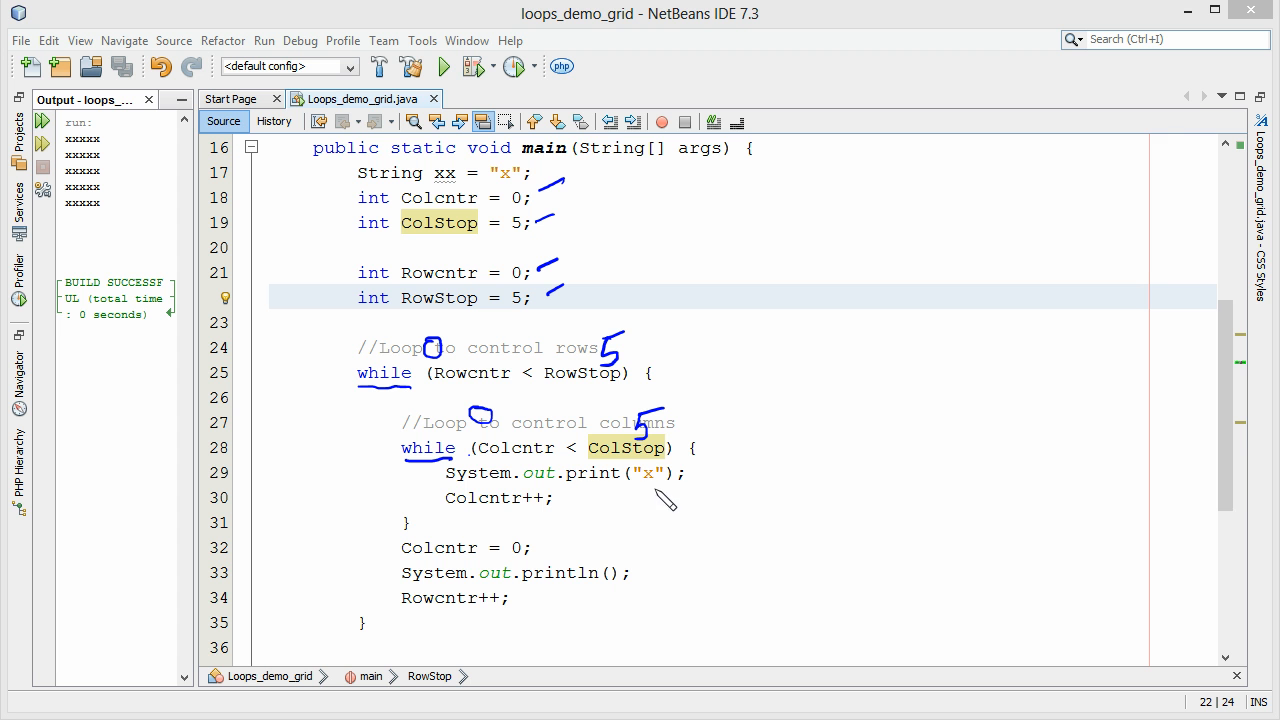
mouse_move(604, 500)
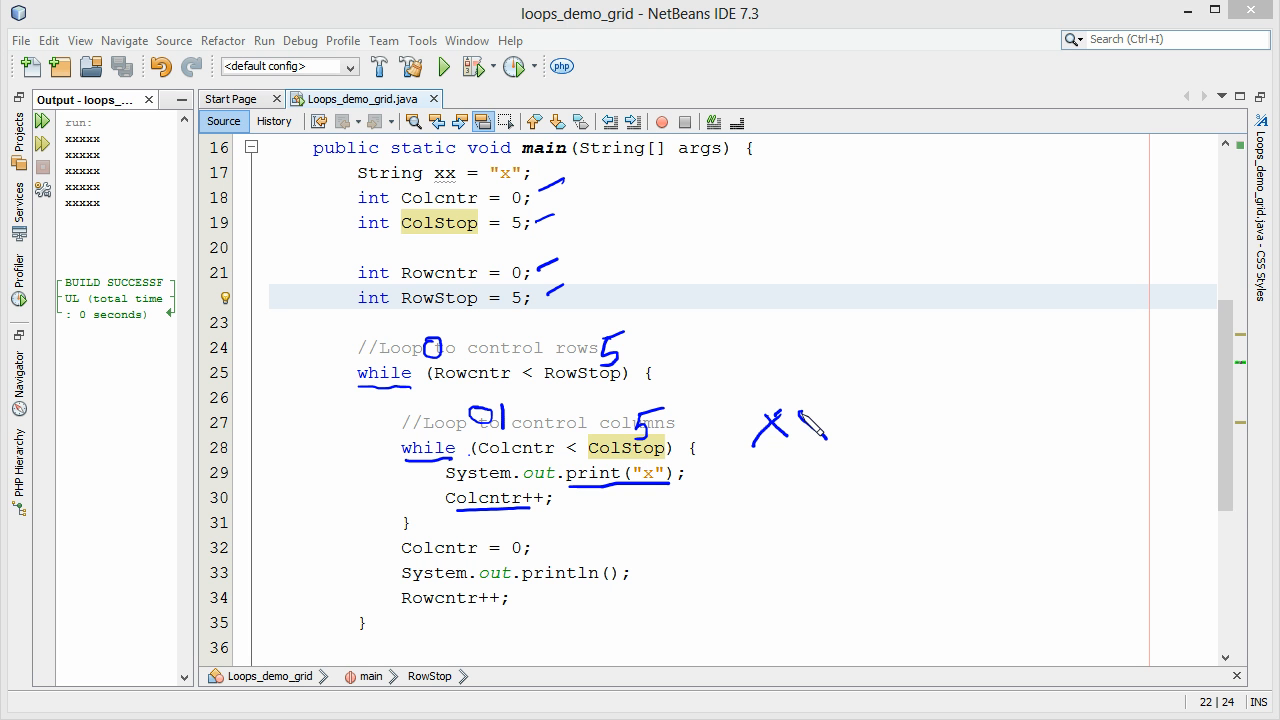
Sketch two more x's extending the row of printed x's beside the inner loop
left_click_drag(770, 410, 830, 444)
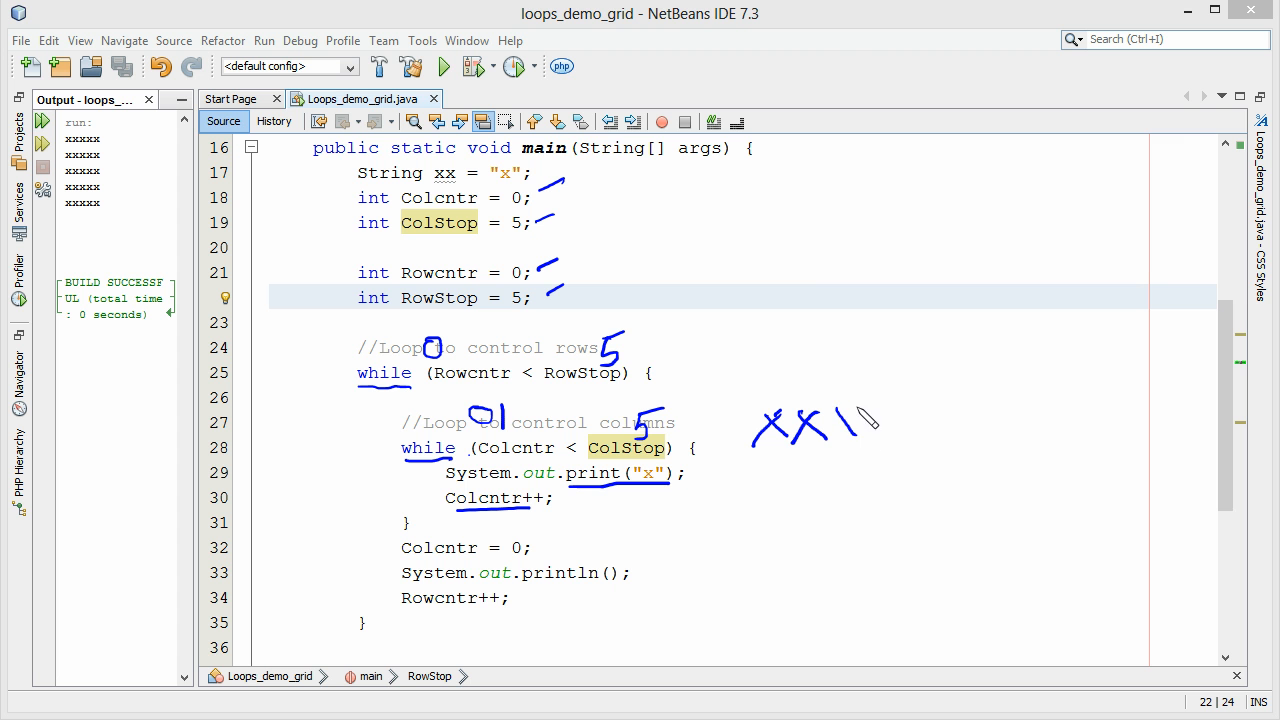
left_click_drag(850, 410, 904, 440)
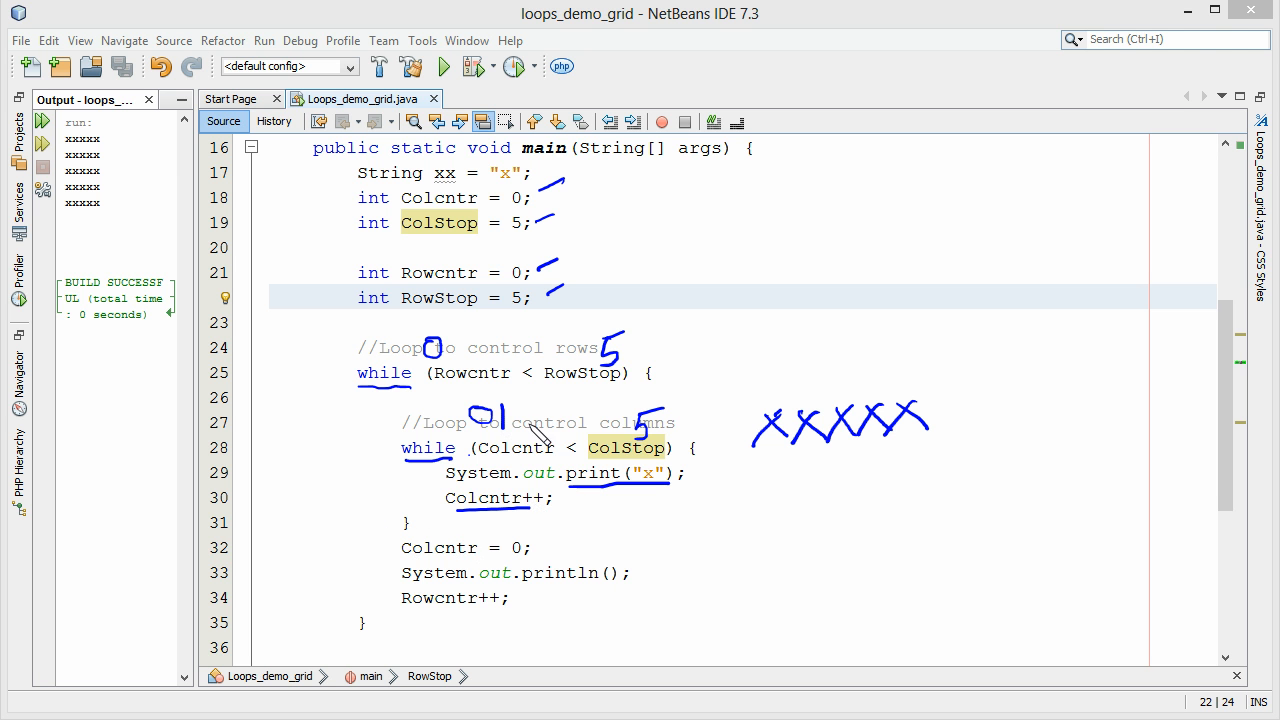
mouse_move(610, 448)
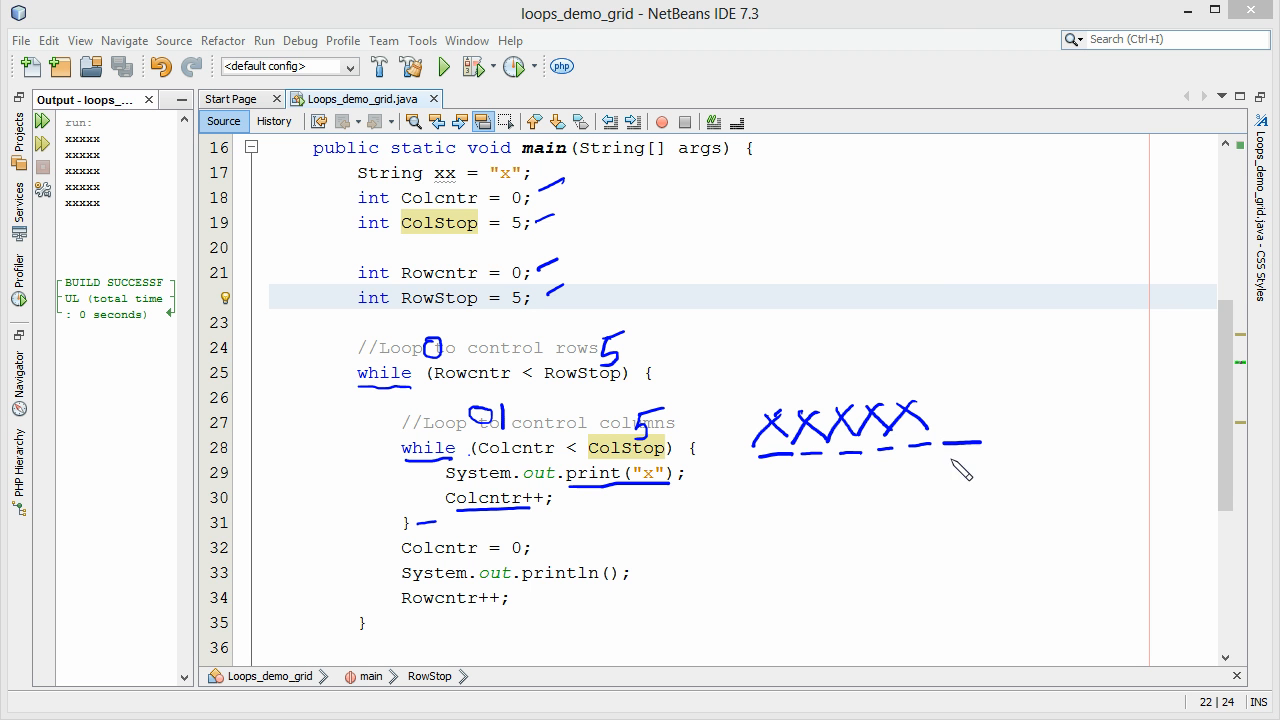
mouse_move(424, 536)
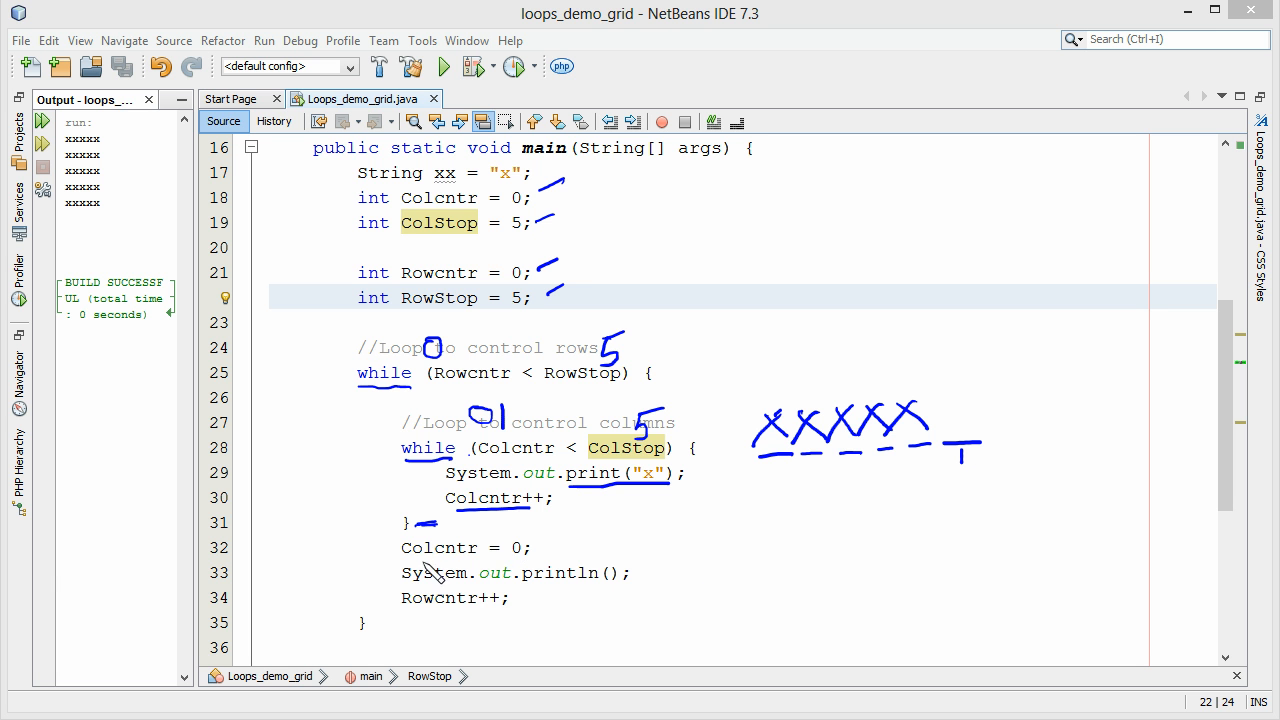
mouse_move(404, 548)
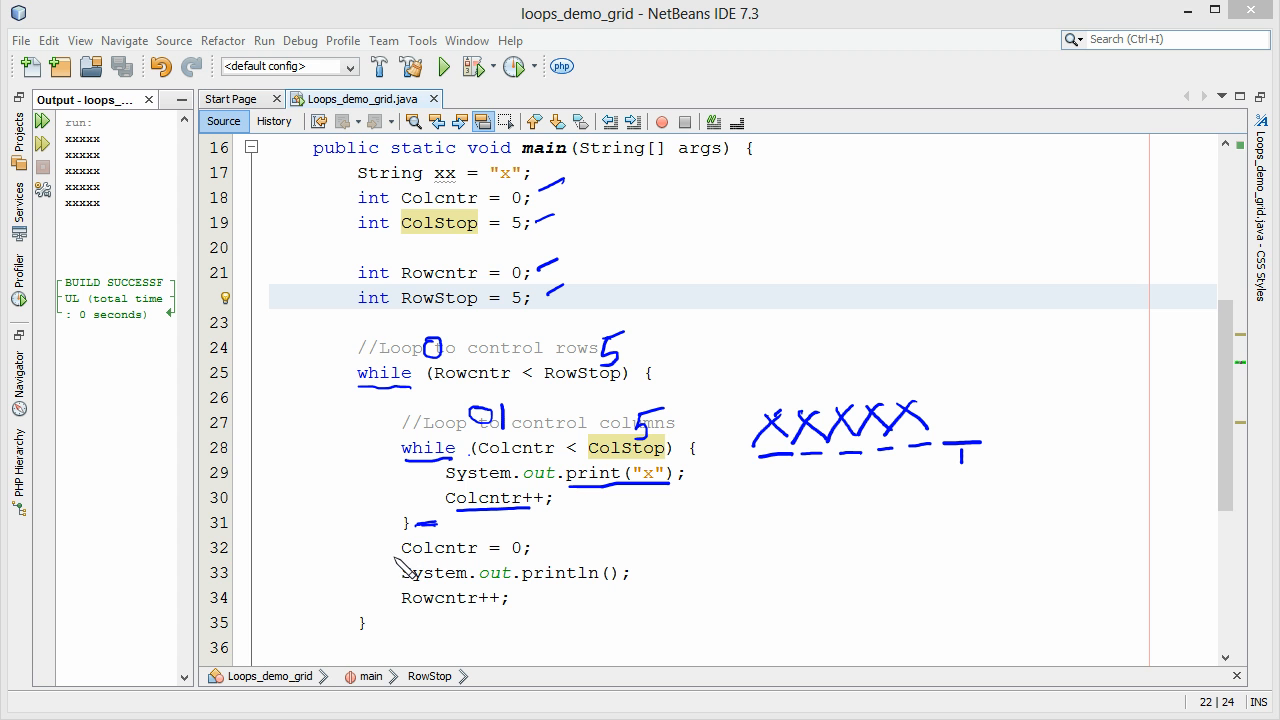
mouse_move(402, 560)
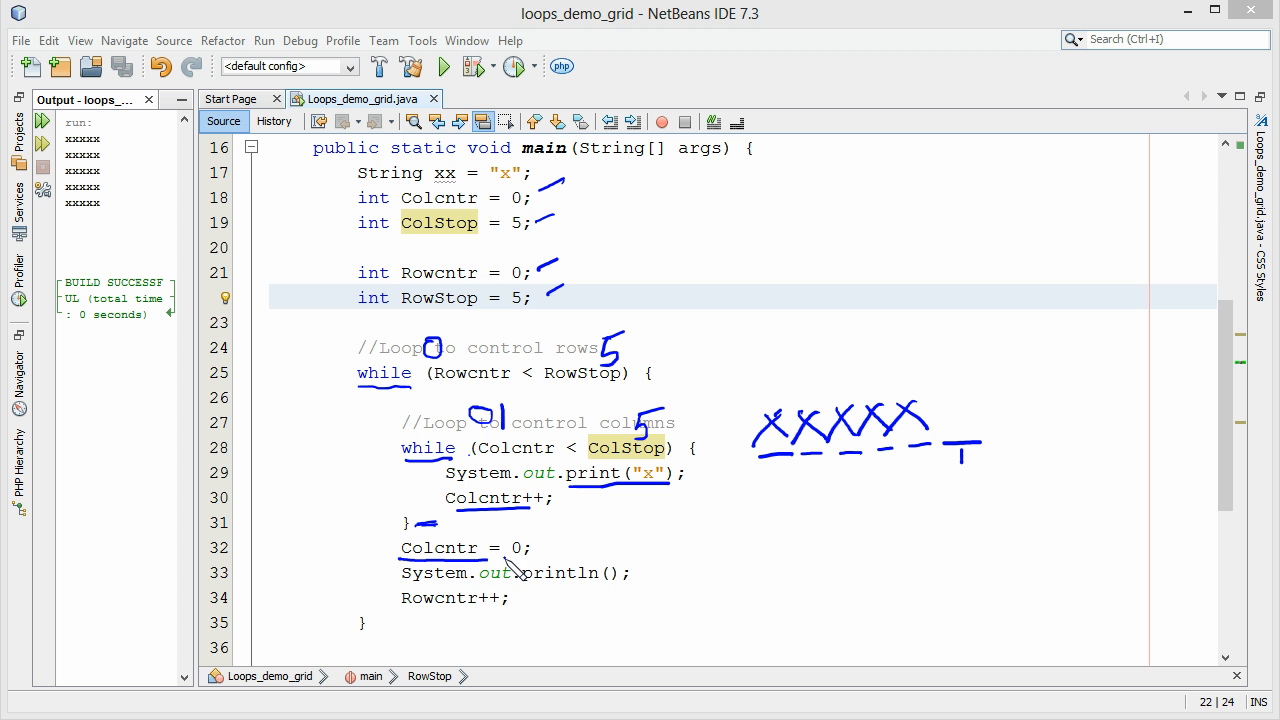
mouse_move(500, 598)
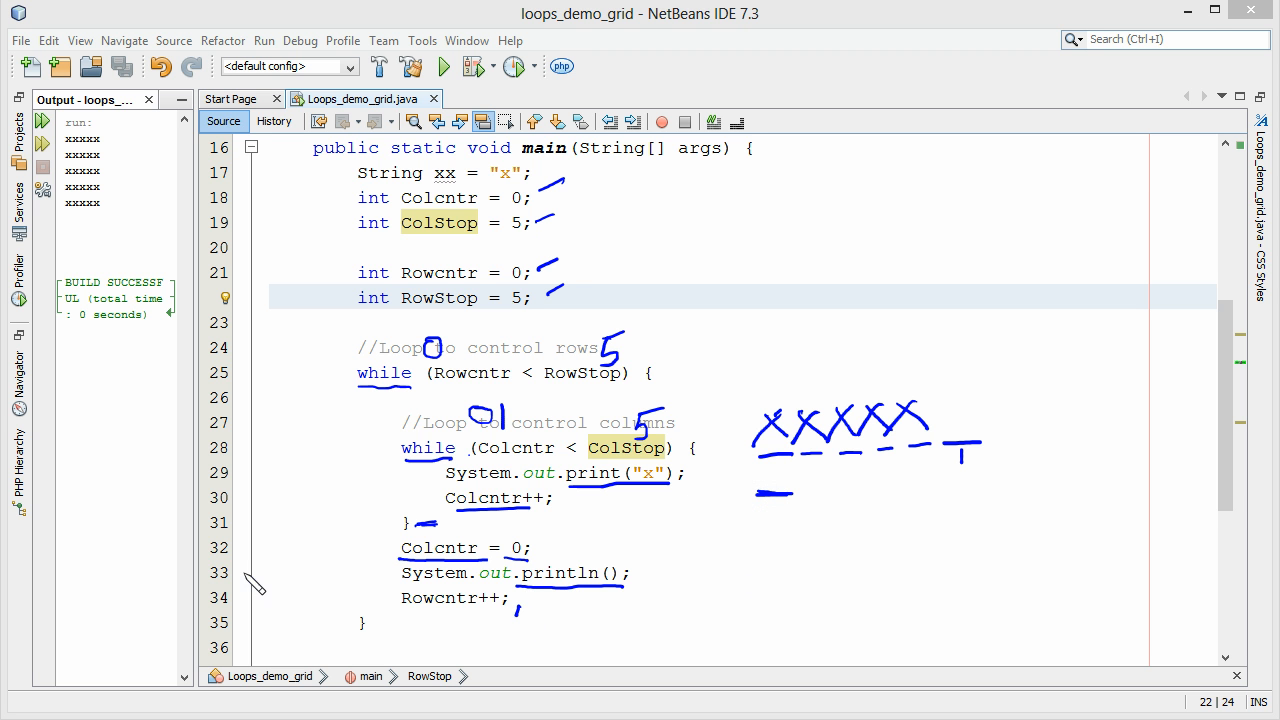
mouse_move(490, 410)
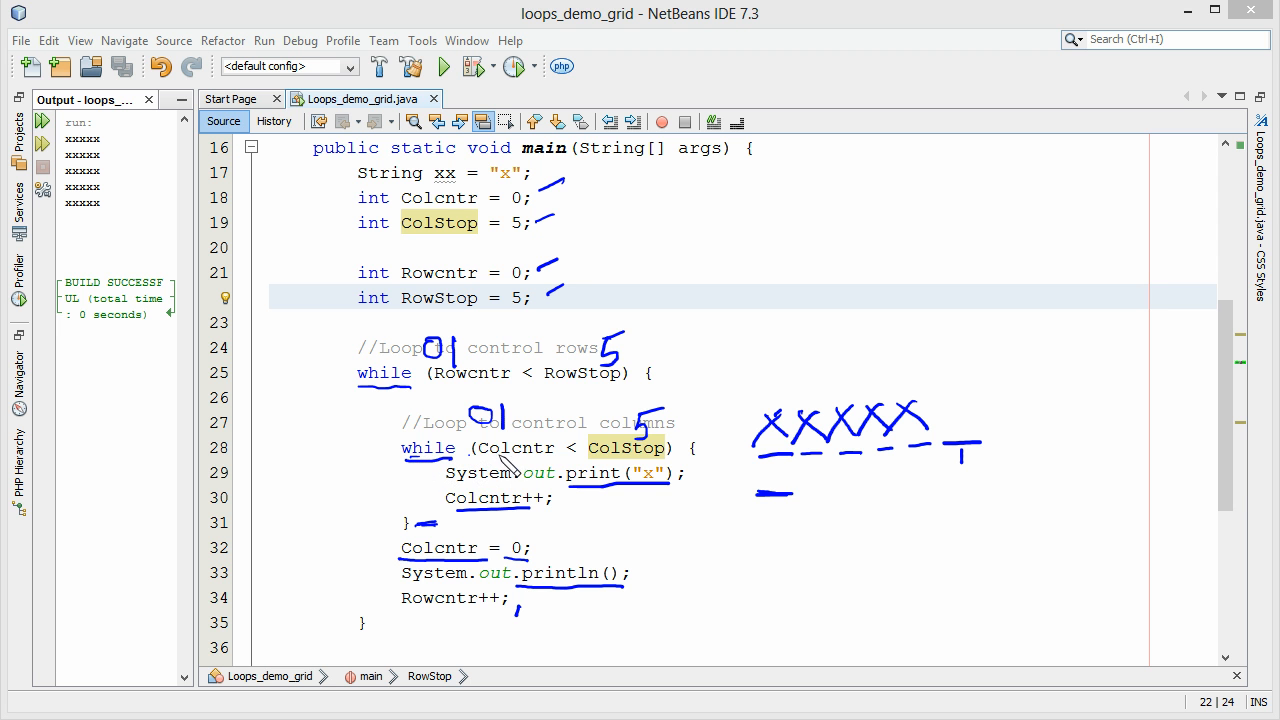
mouse_move(464, 452)
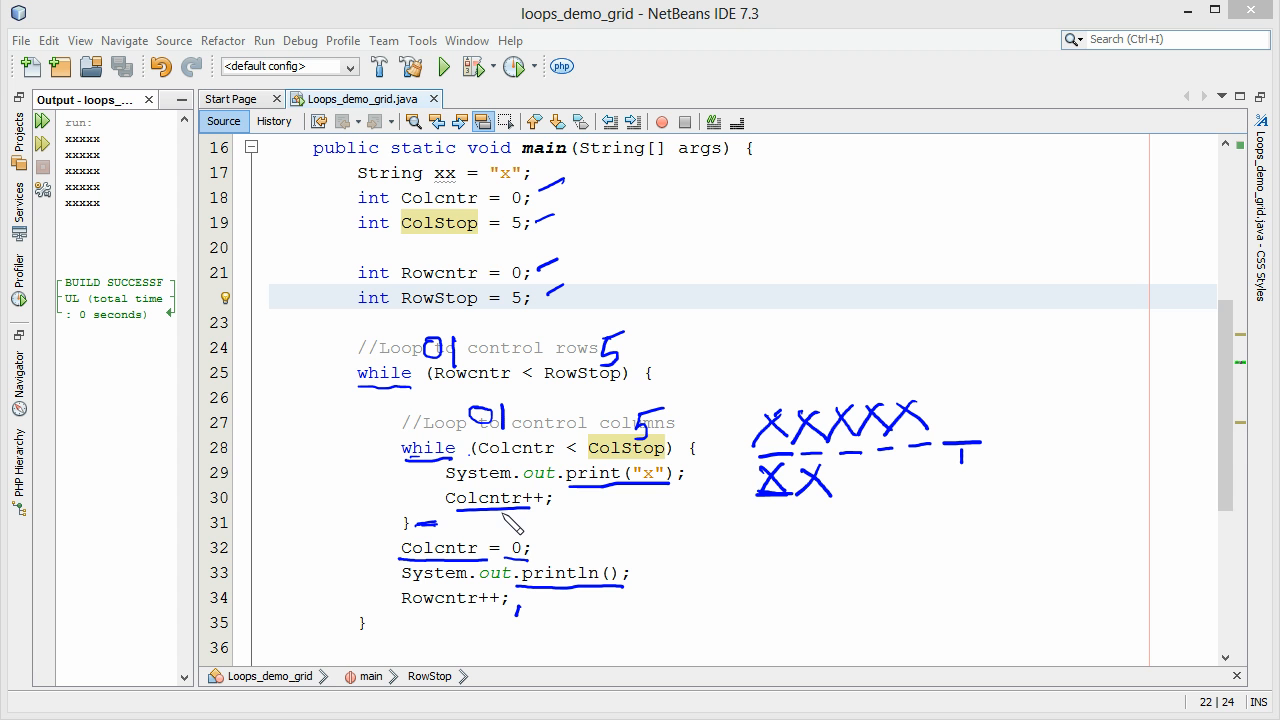
mouse_move(578, 454)
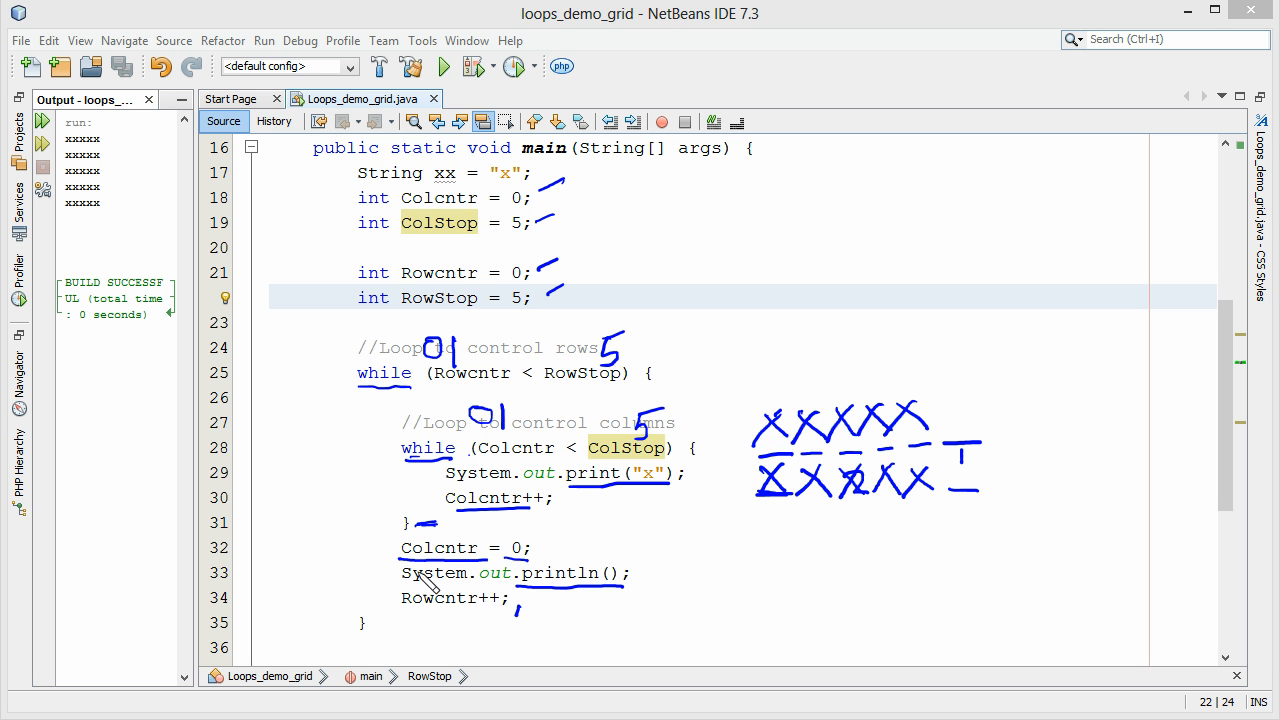
mouse_move(544, 456)
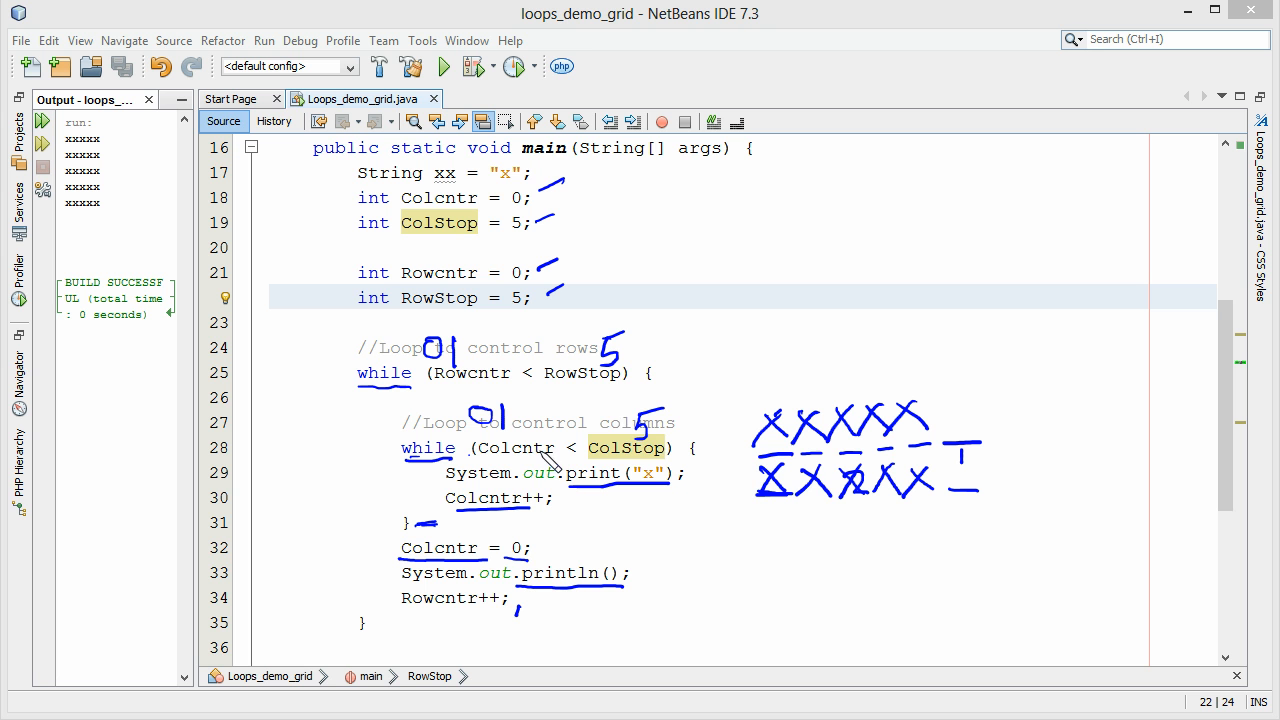
mouse_move(454, 502)
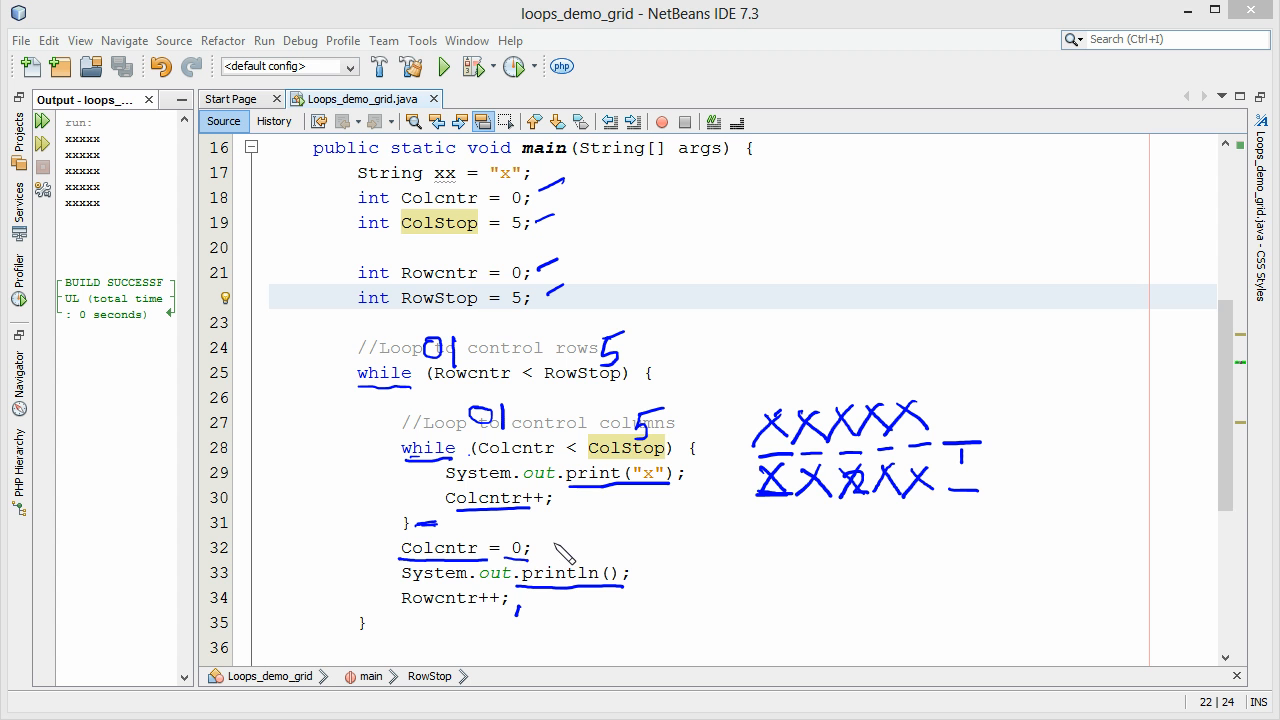
mouse_move(868, 536)
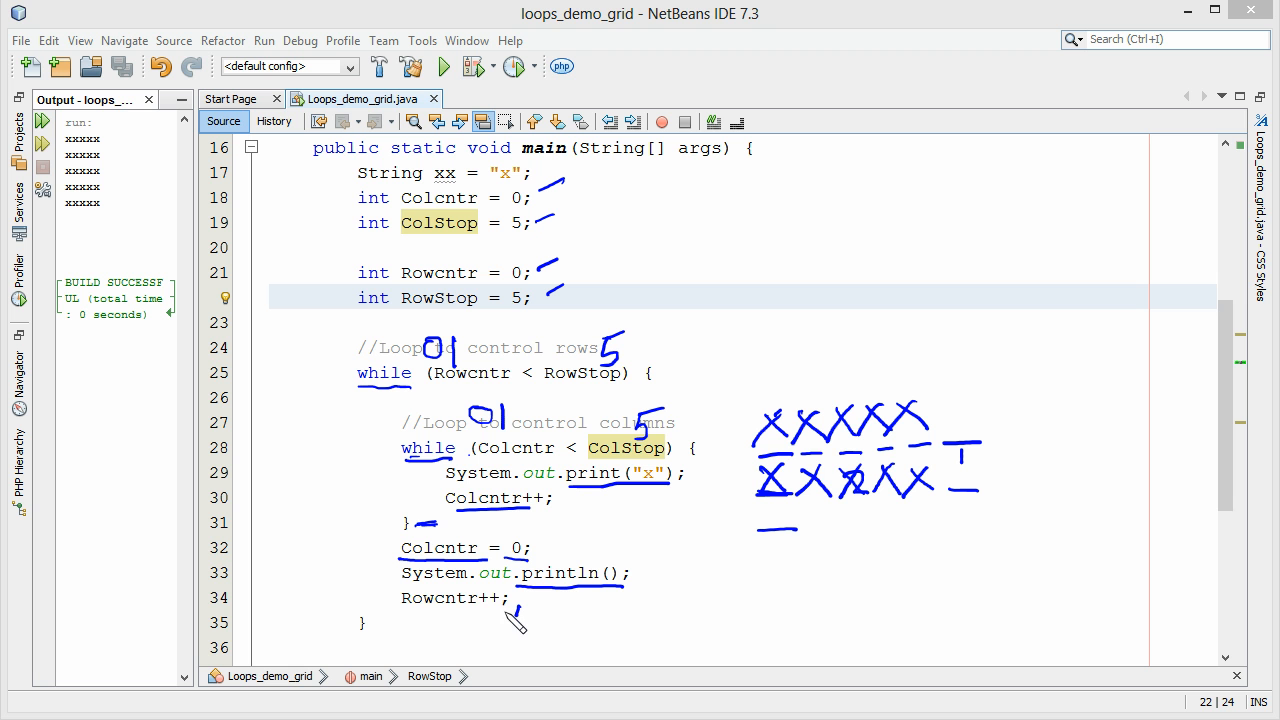
Sketch further rows of x's to grow the grid toward five rows beside the loops
left_click_drag(760, 524, 810, 540)
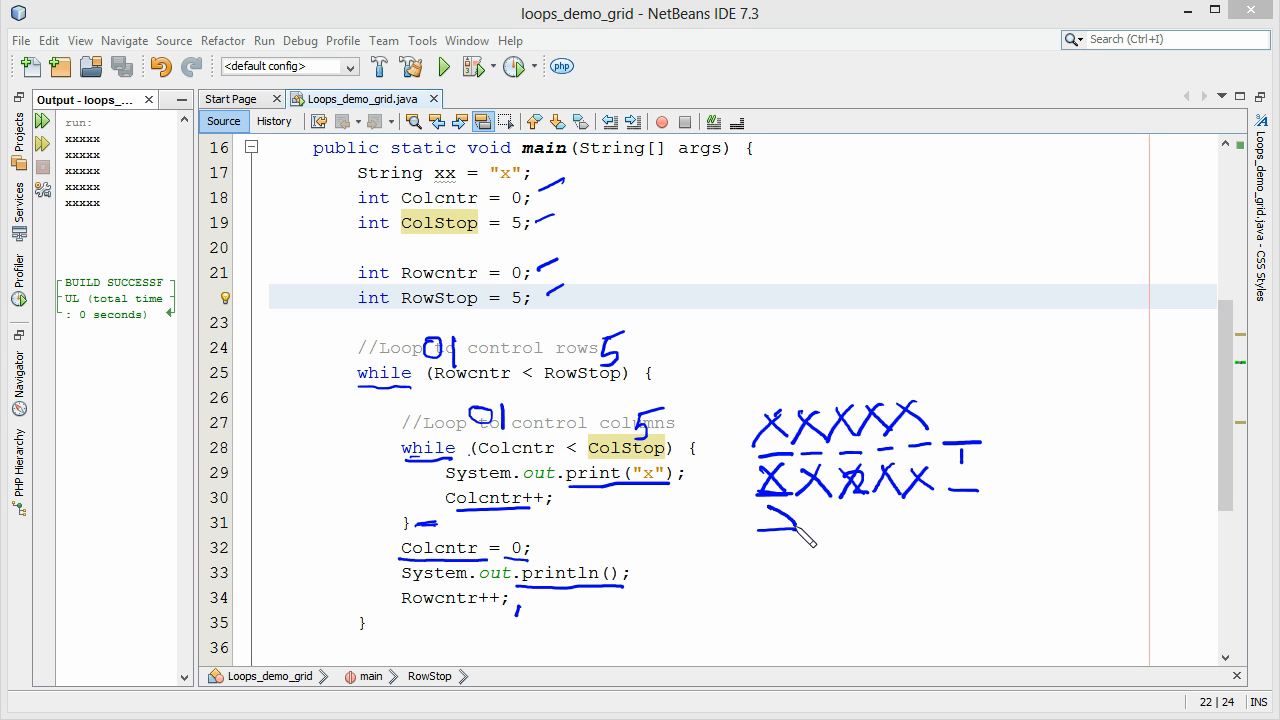
left_click_drag(760, 520, 900, 520)
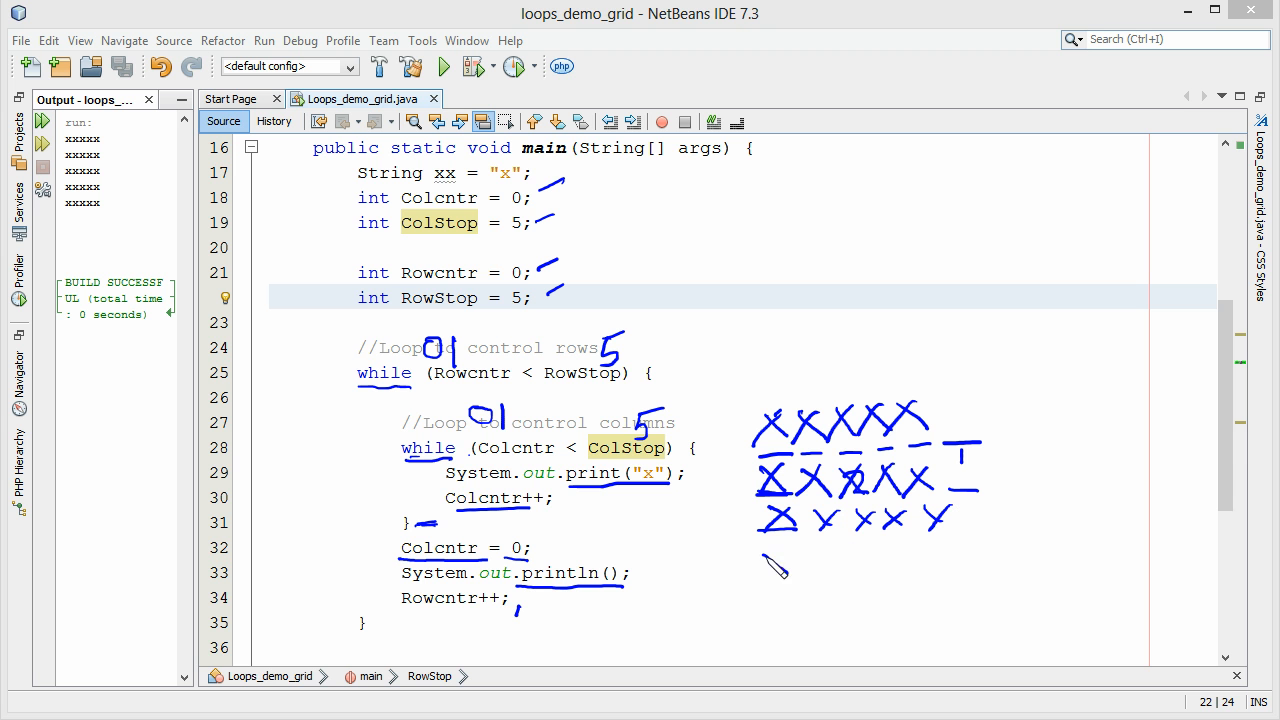
left_click_drag(760, 560, 890, 560)
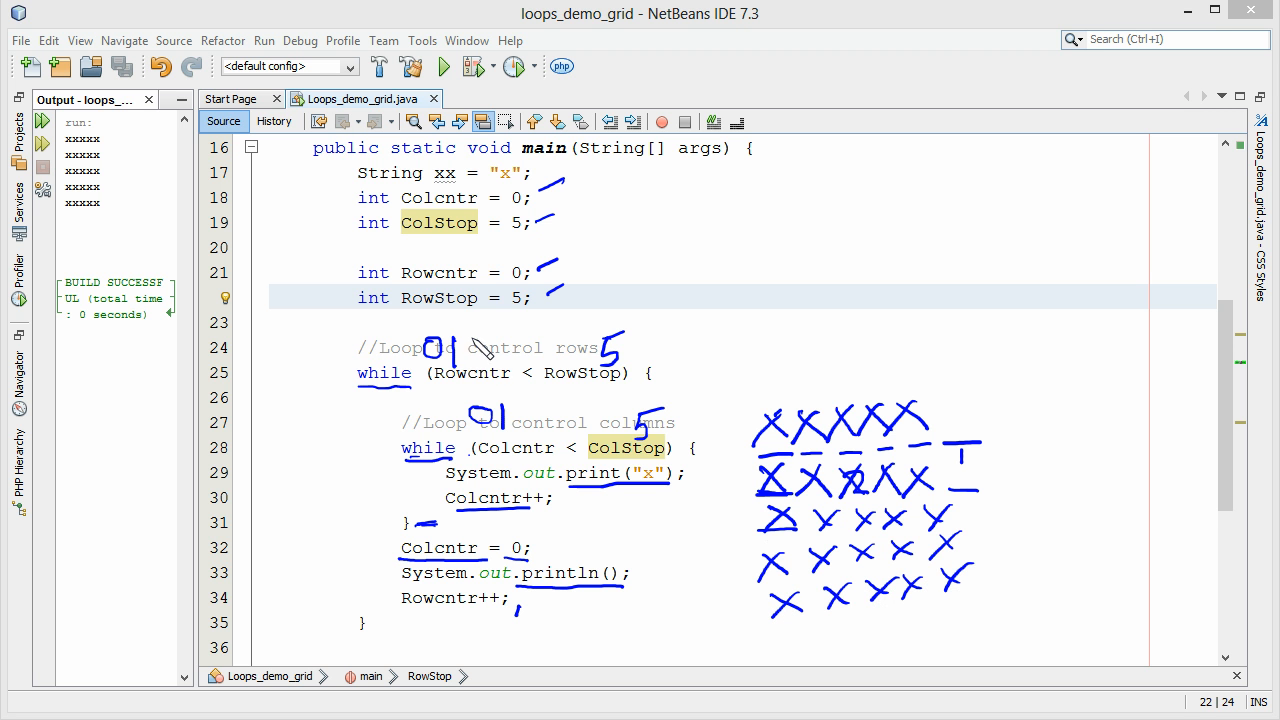
mouse_move(590, 460)
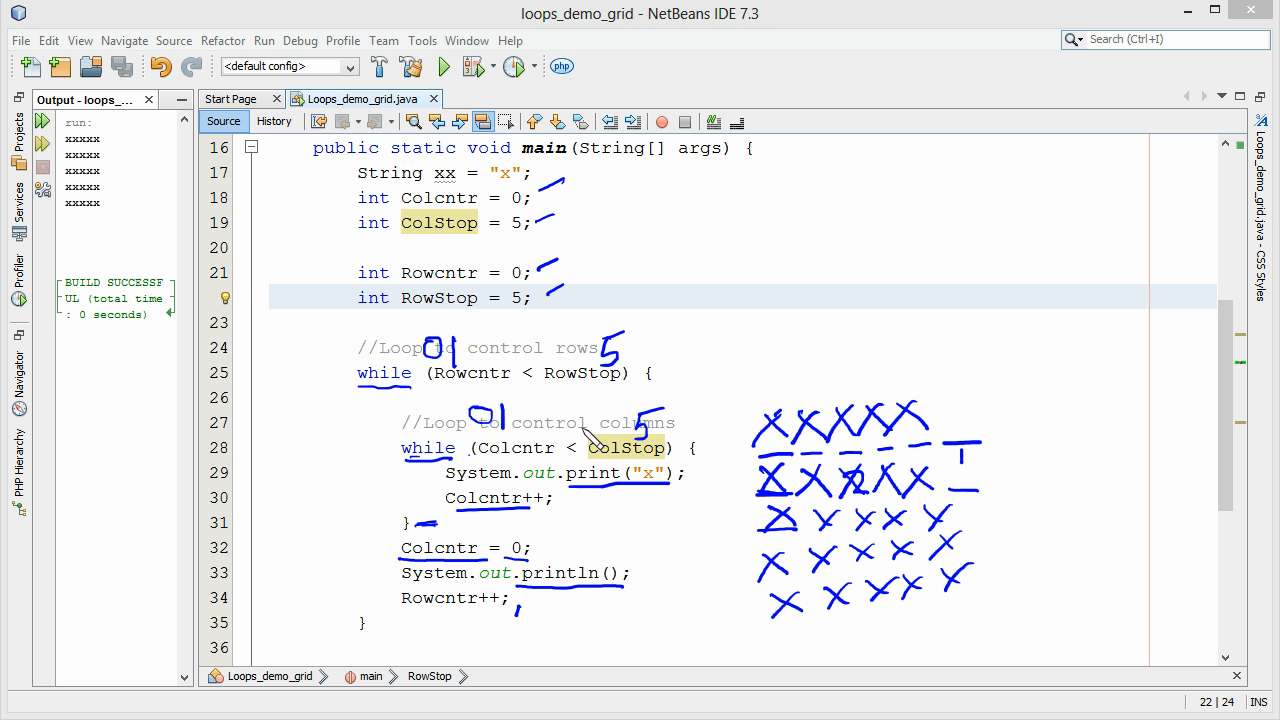
mouse_move(440, 628)
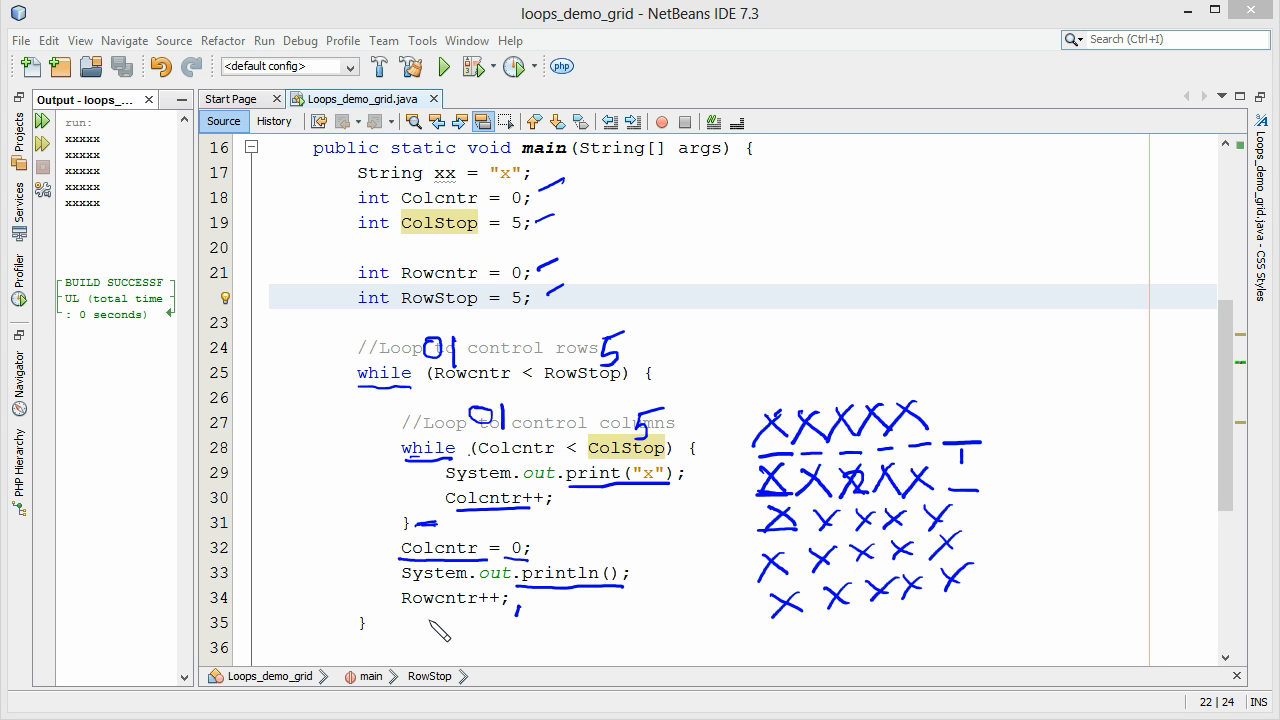
mouse_move(700, 616)
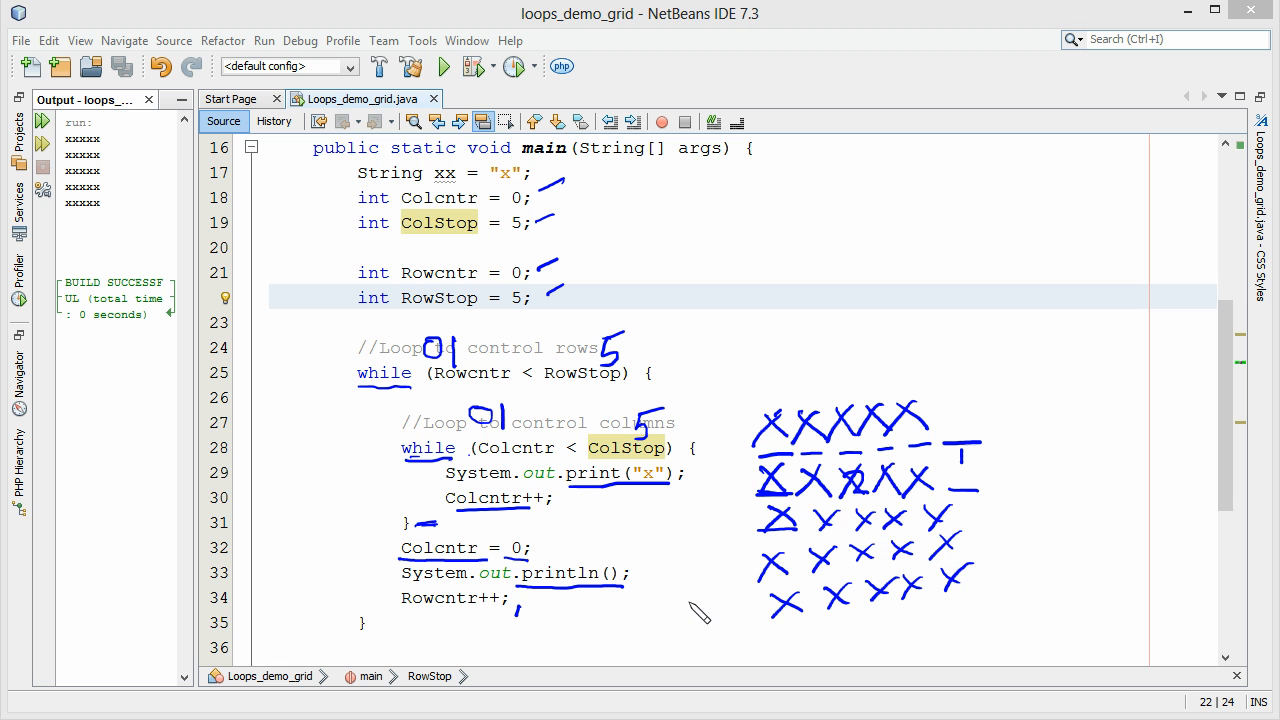
mouse_move(730, 584)
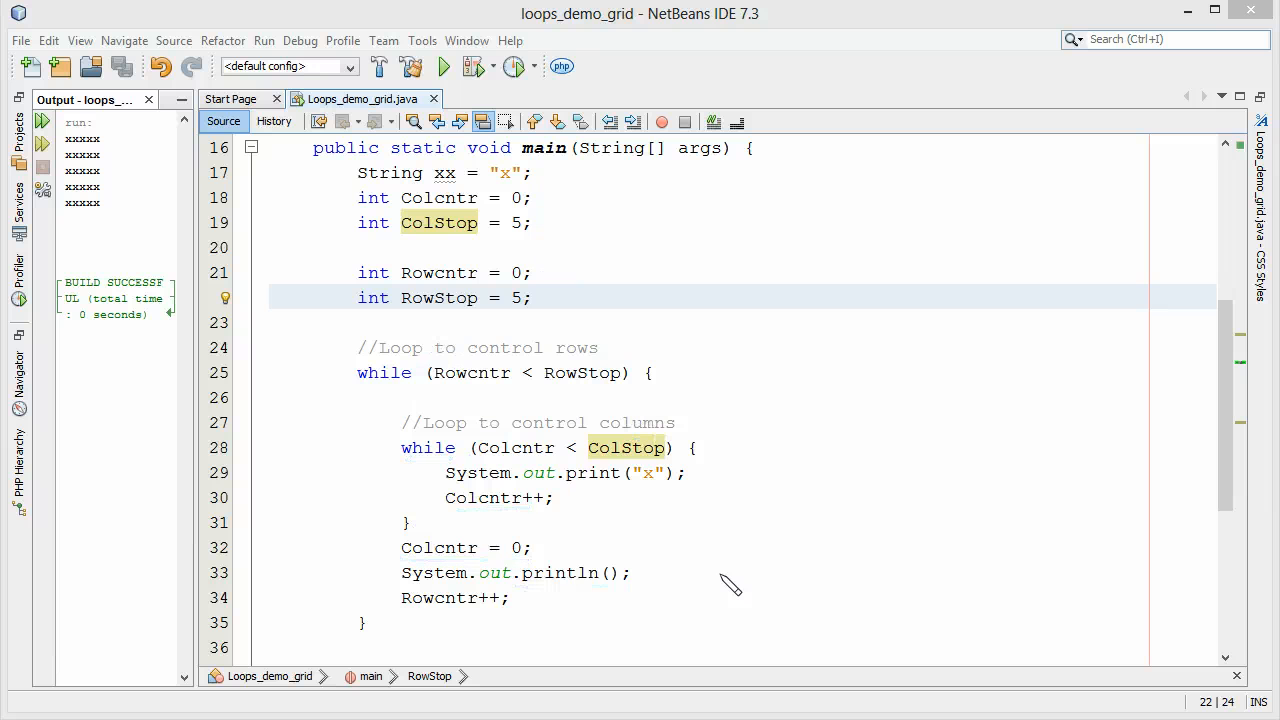
mouse_move(378, 428)
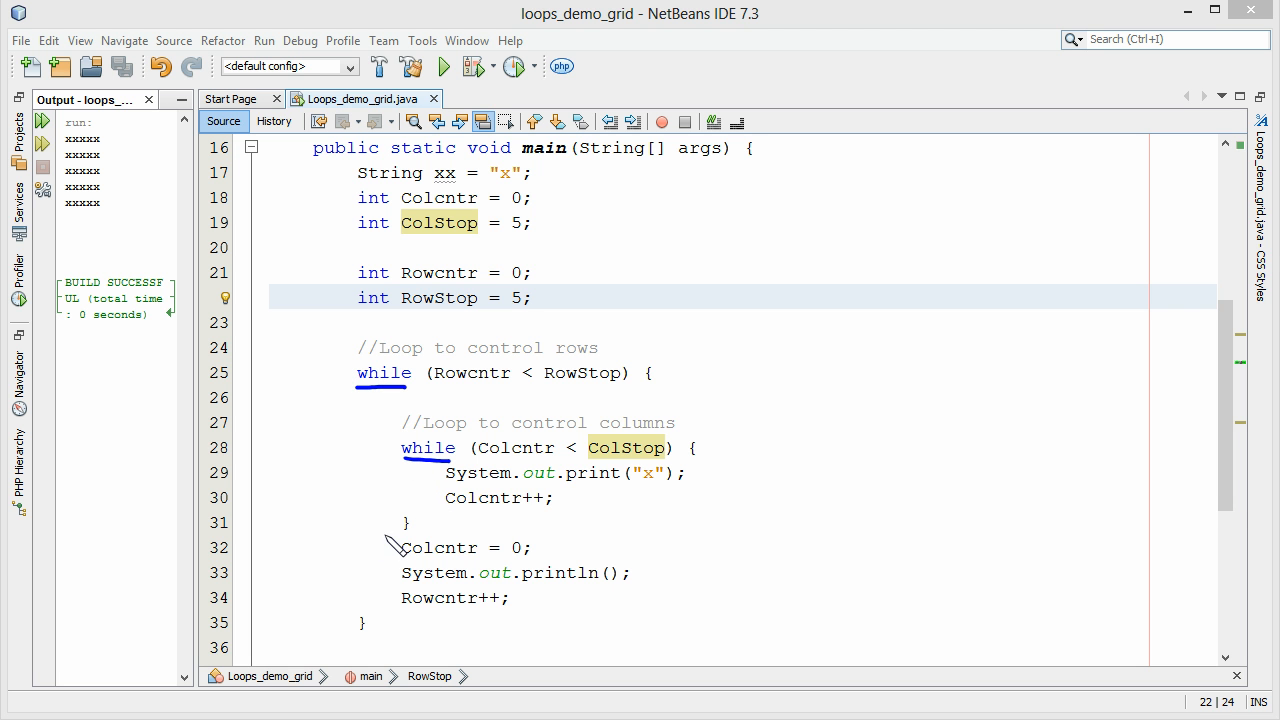
mouse_move(372, 444)
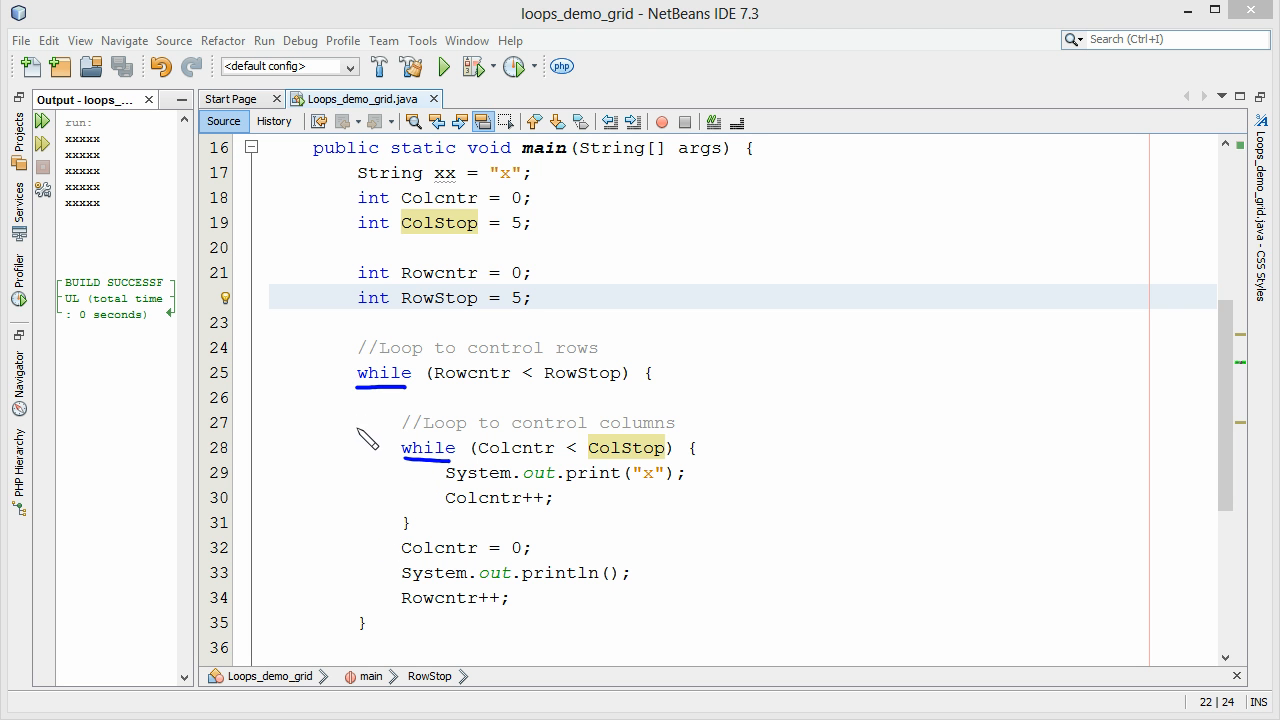
mouse_move(328, 360)
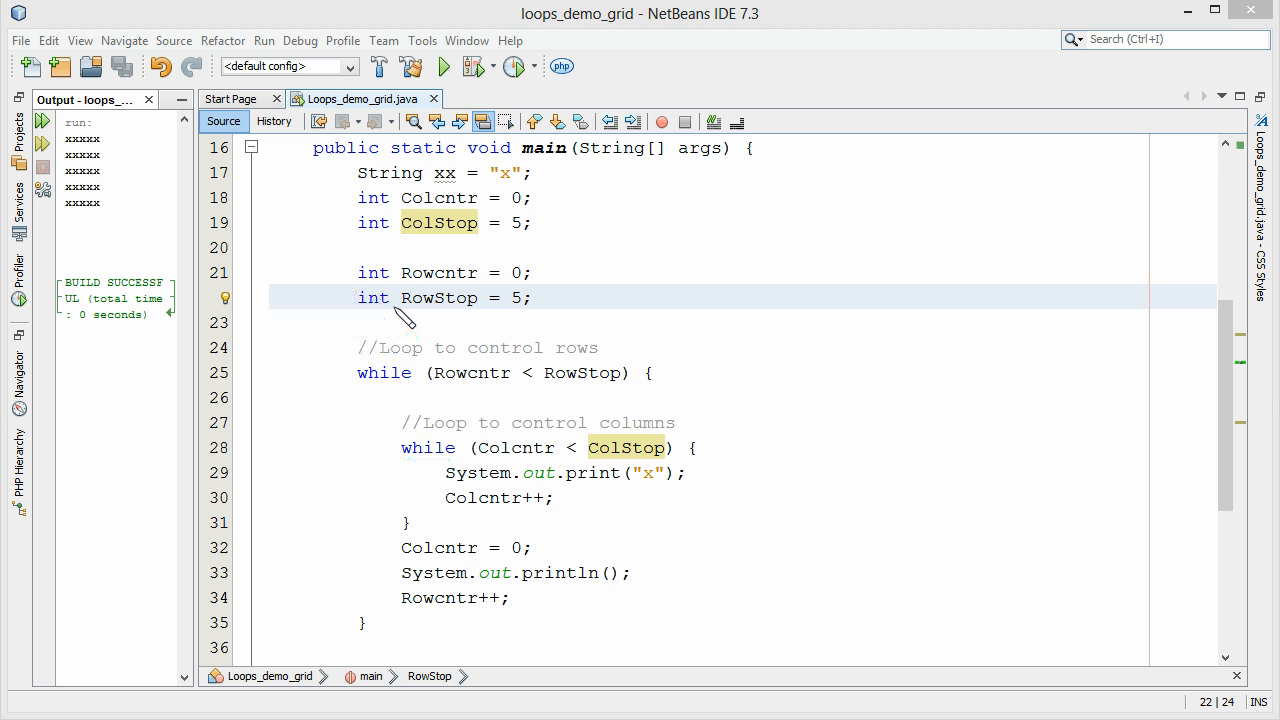
mouse_move(416, 388)
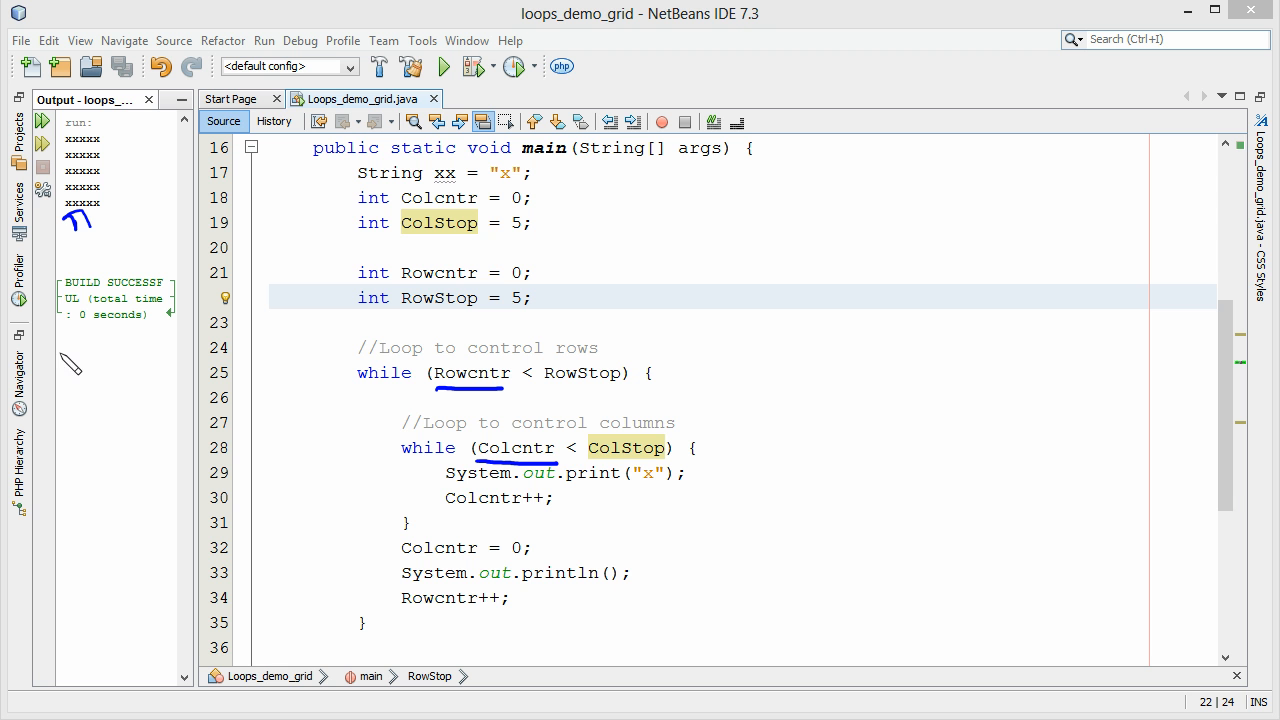
mouse_move(590, 216)
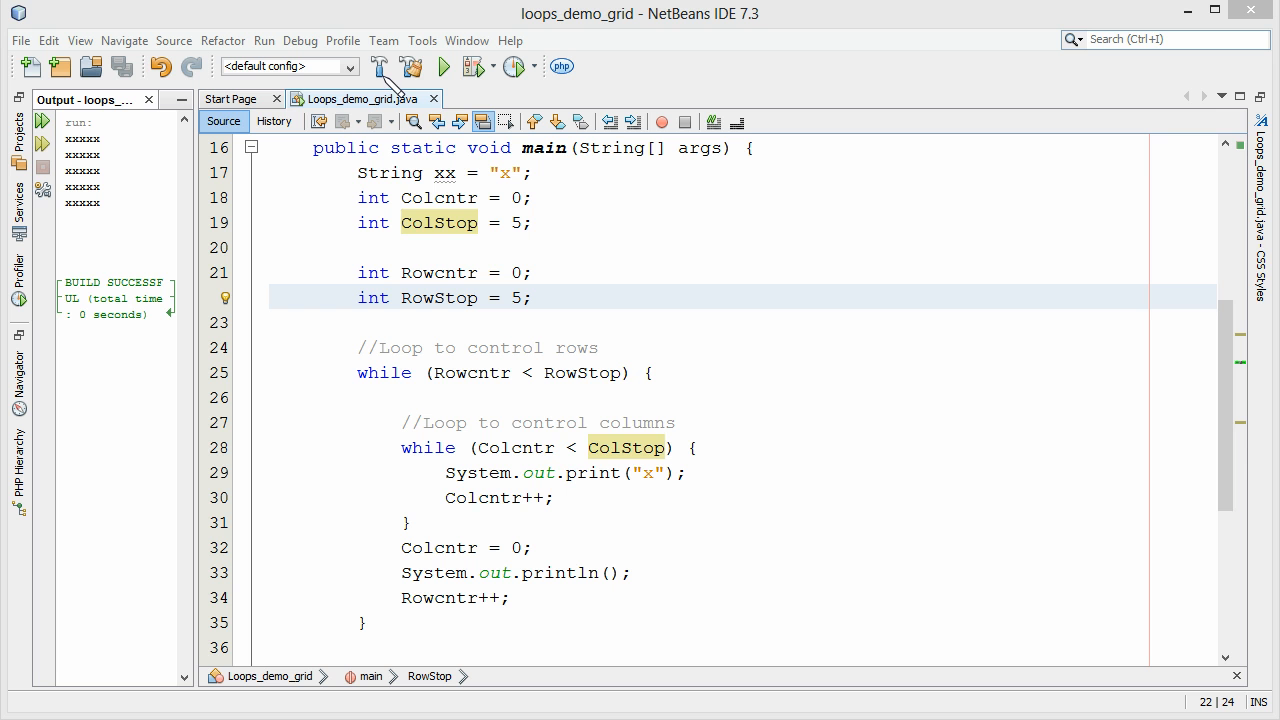
mouse_move(440, 68)
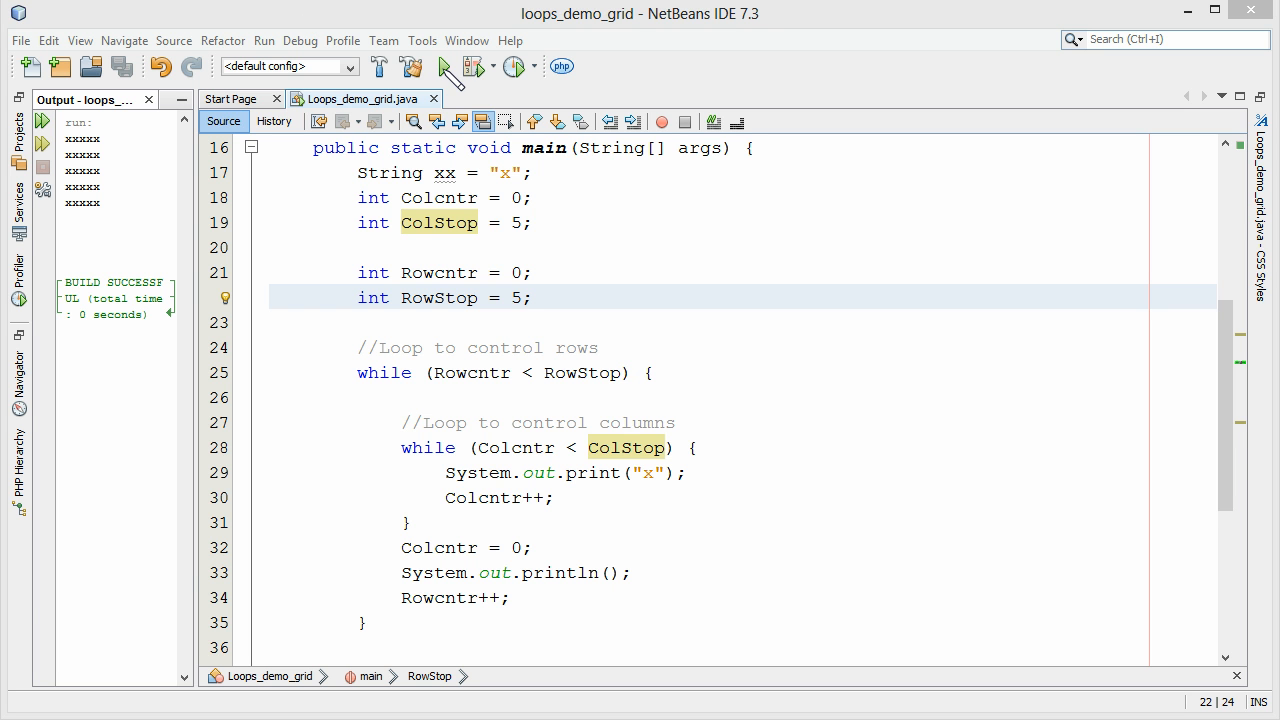
Run the grid program so it prints five rows of five x's
left_click(420, 66)
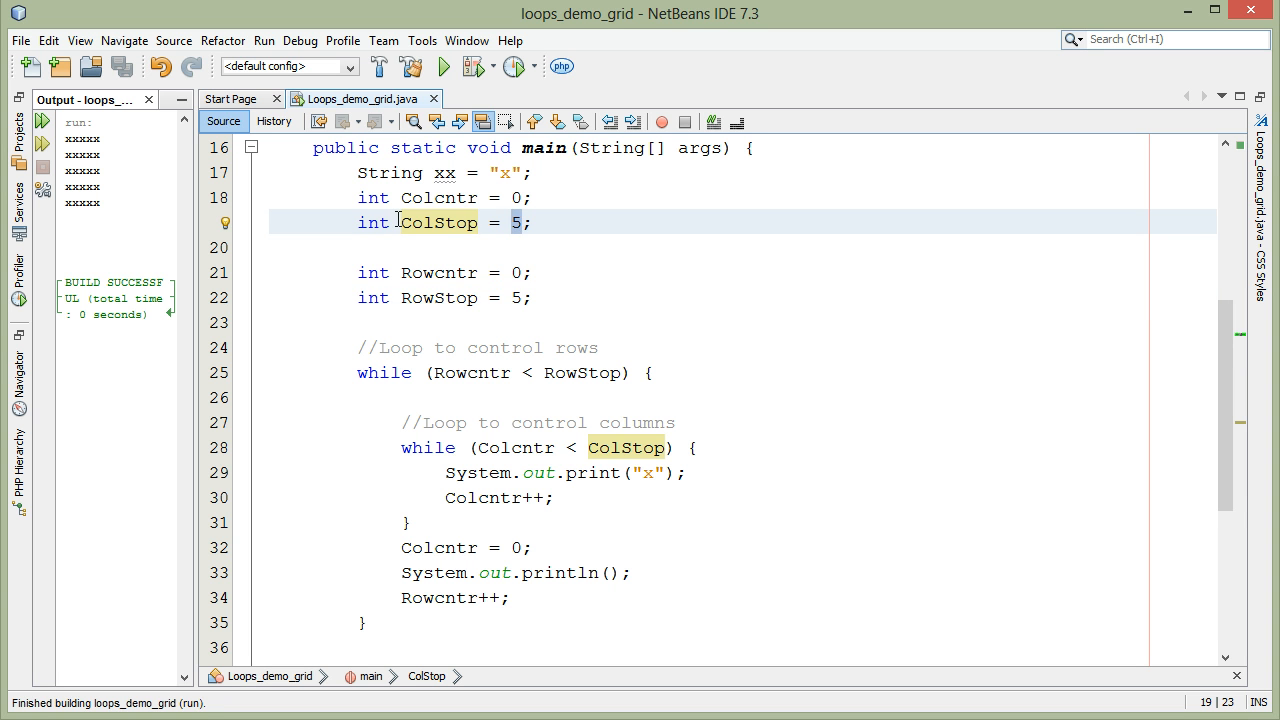
Change the ColStop value from 5 to 10 in its declaration
type("10")
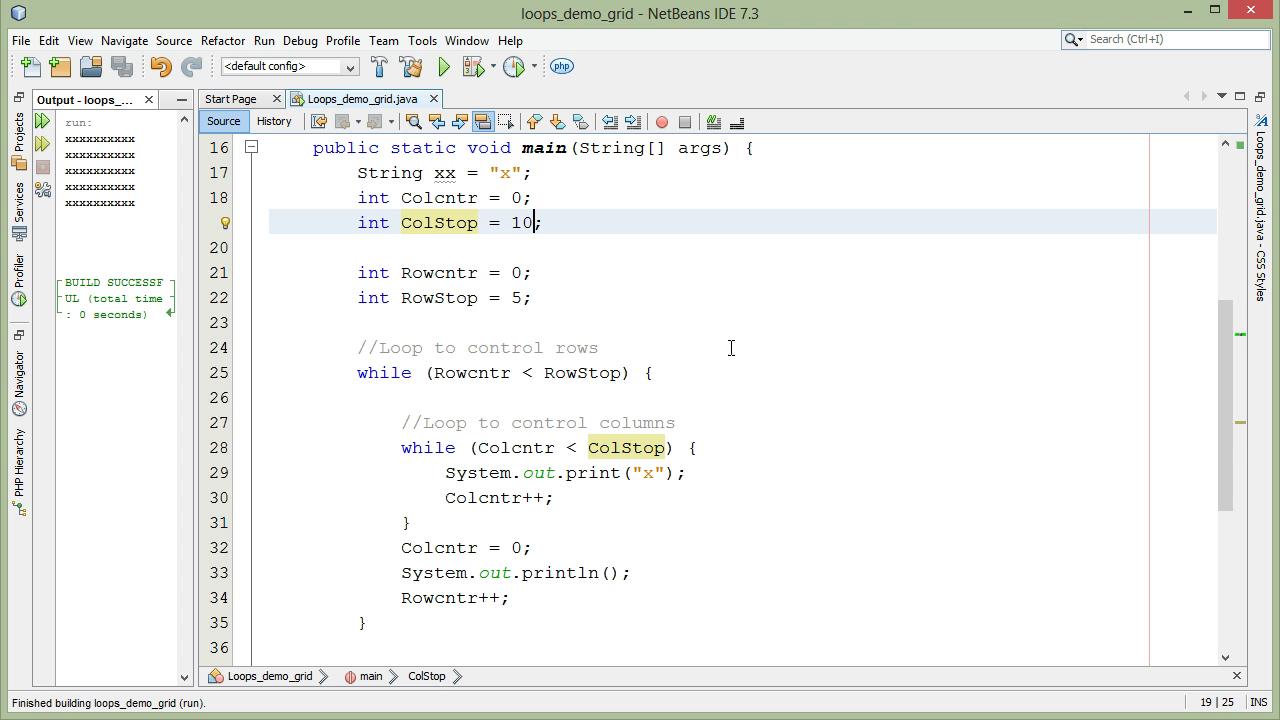
mouse_move(780, 382)
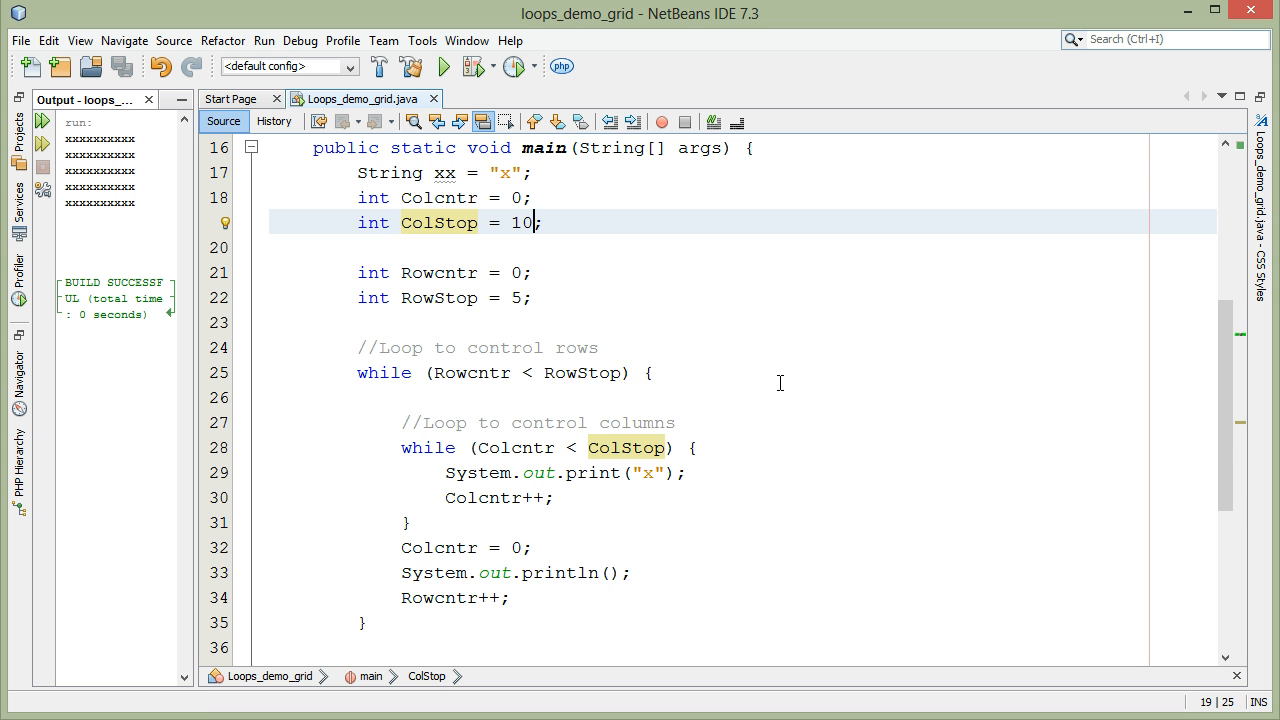